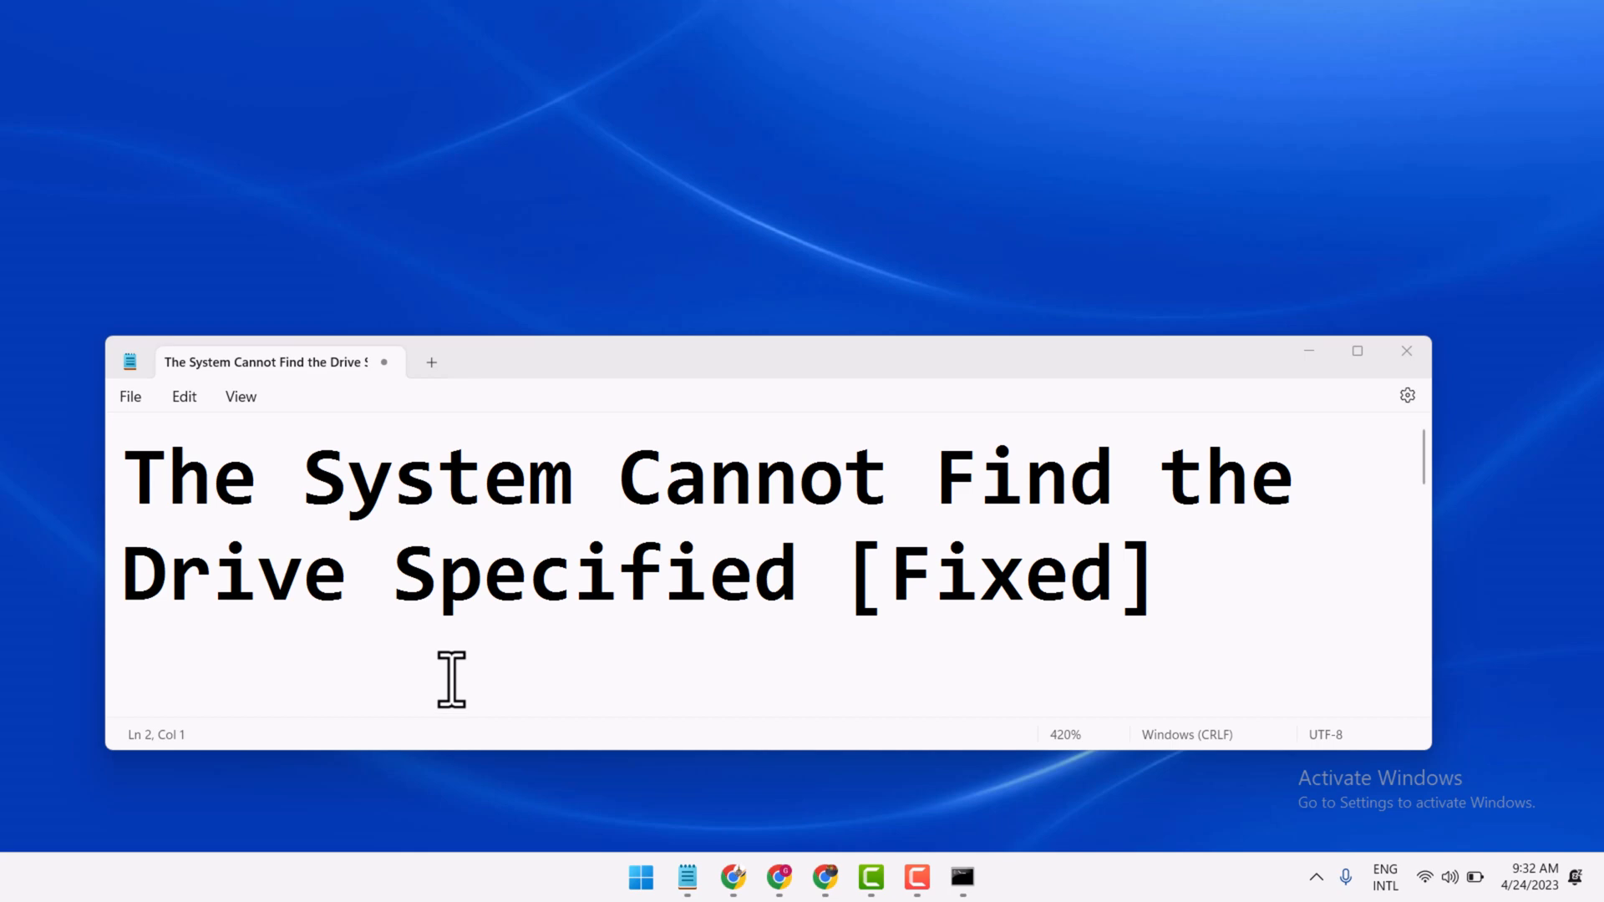
mouse_move(255, 614)
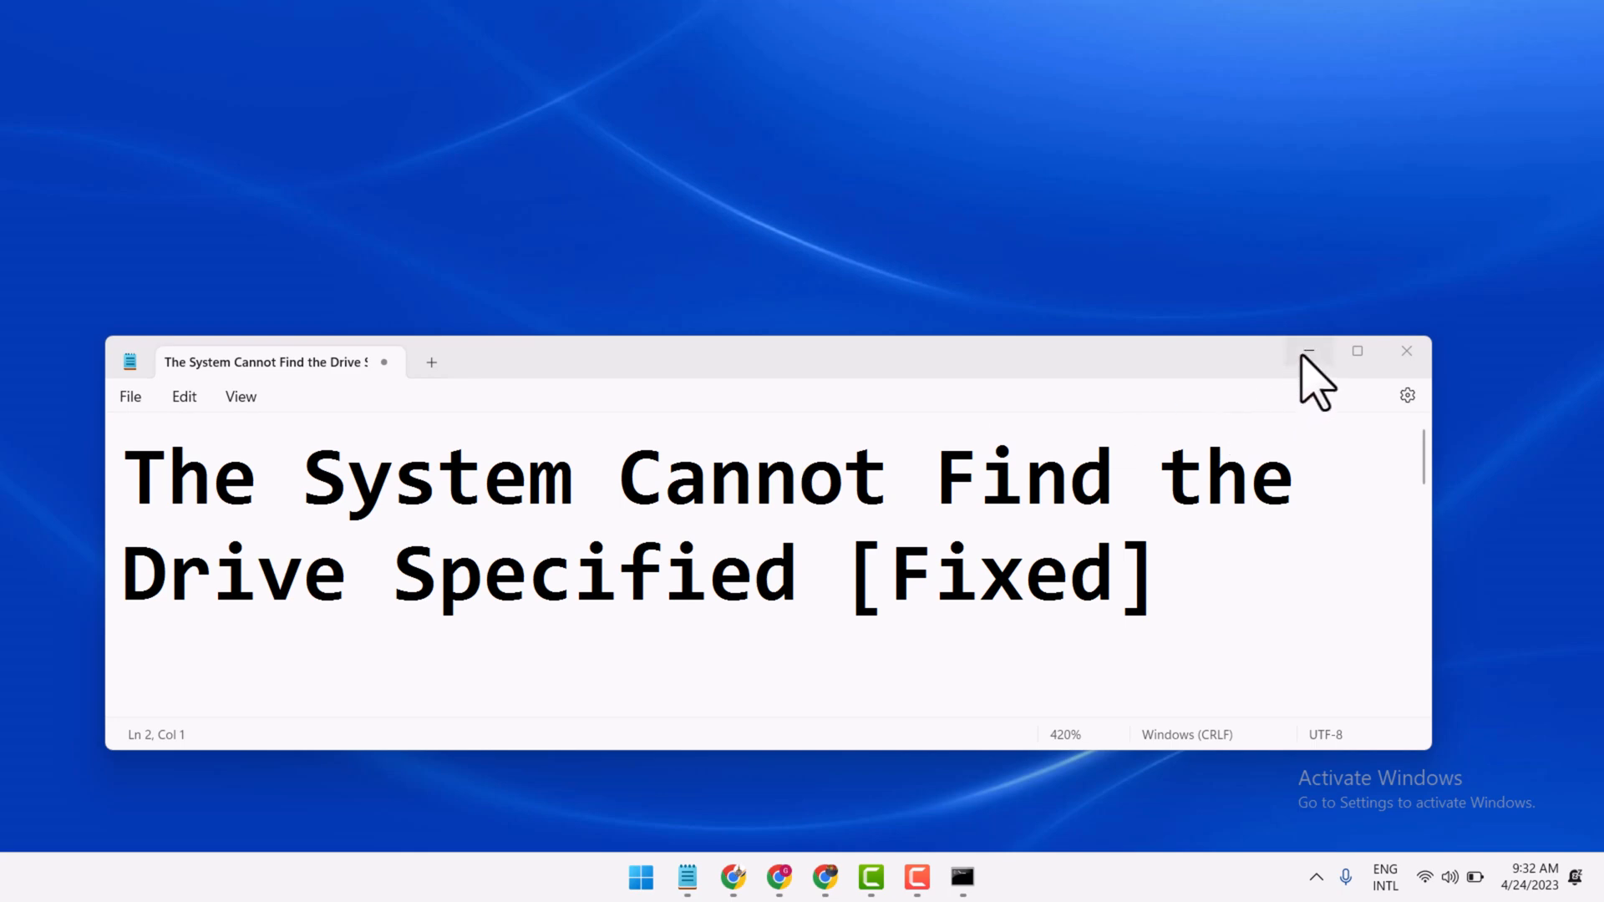
Minimize Notepad and search the Start menu for 'cmd' to launch an administrator Command Prompt
left_click(1308, 352)
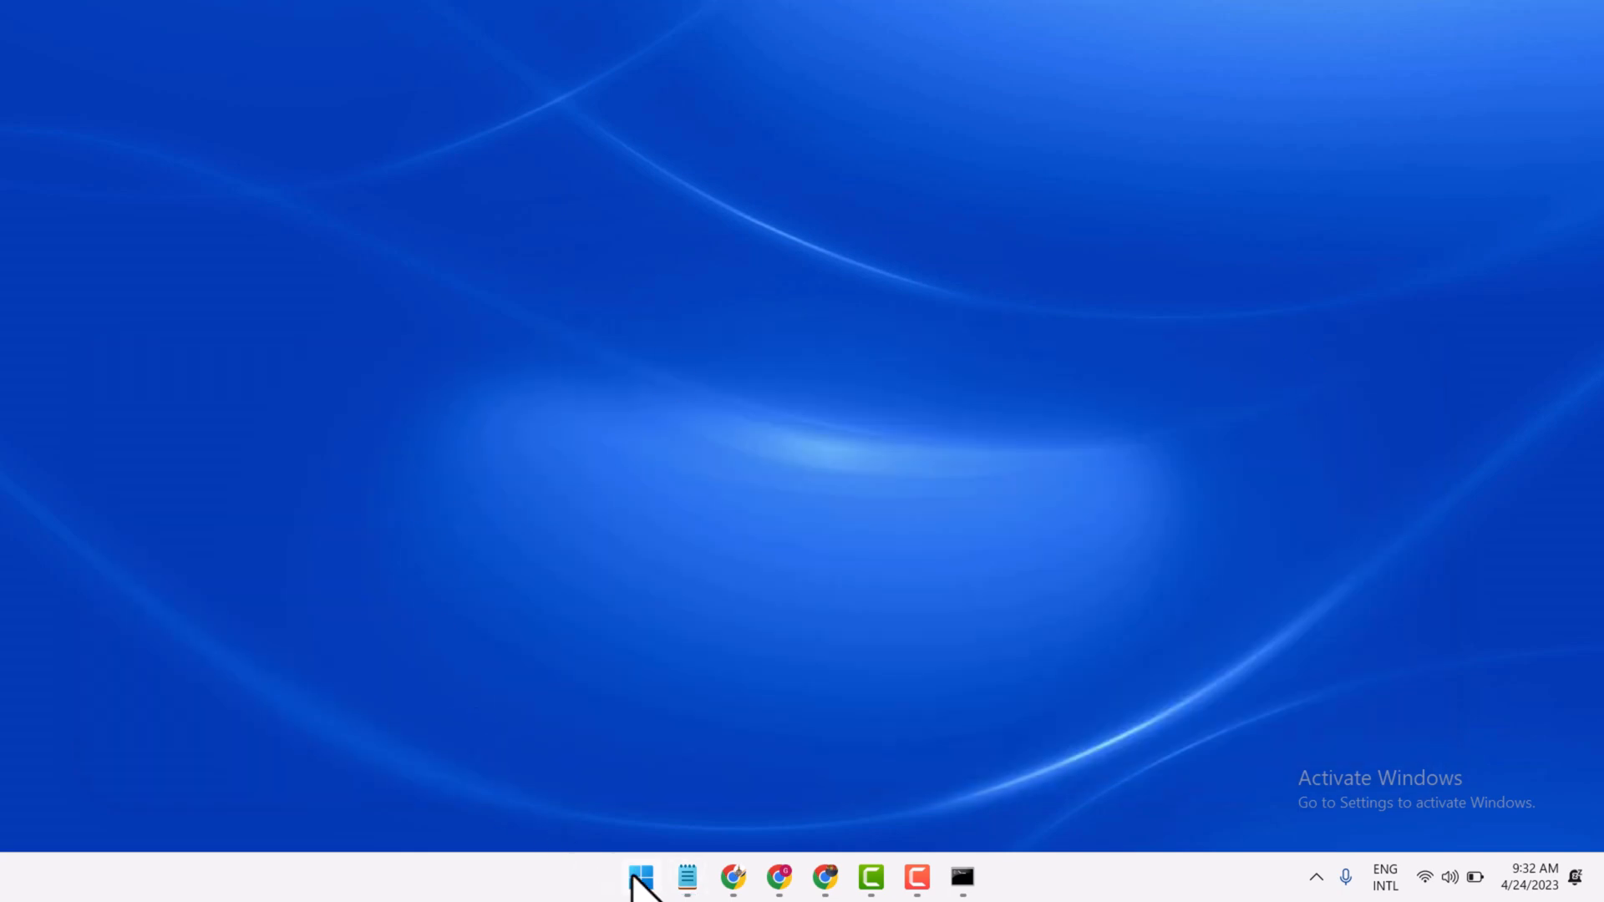
left_click(642, 877)
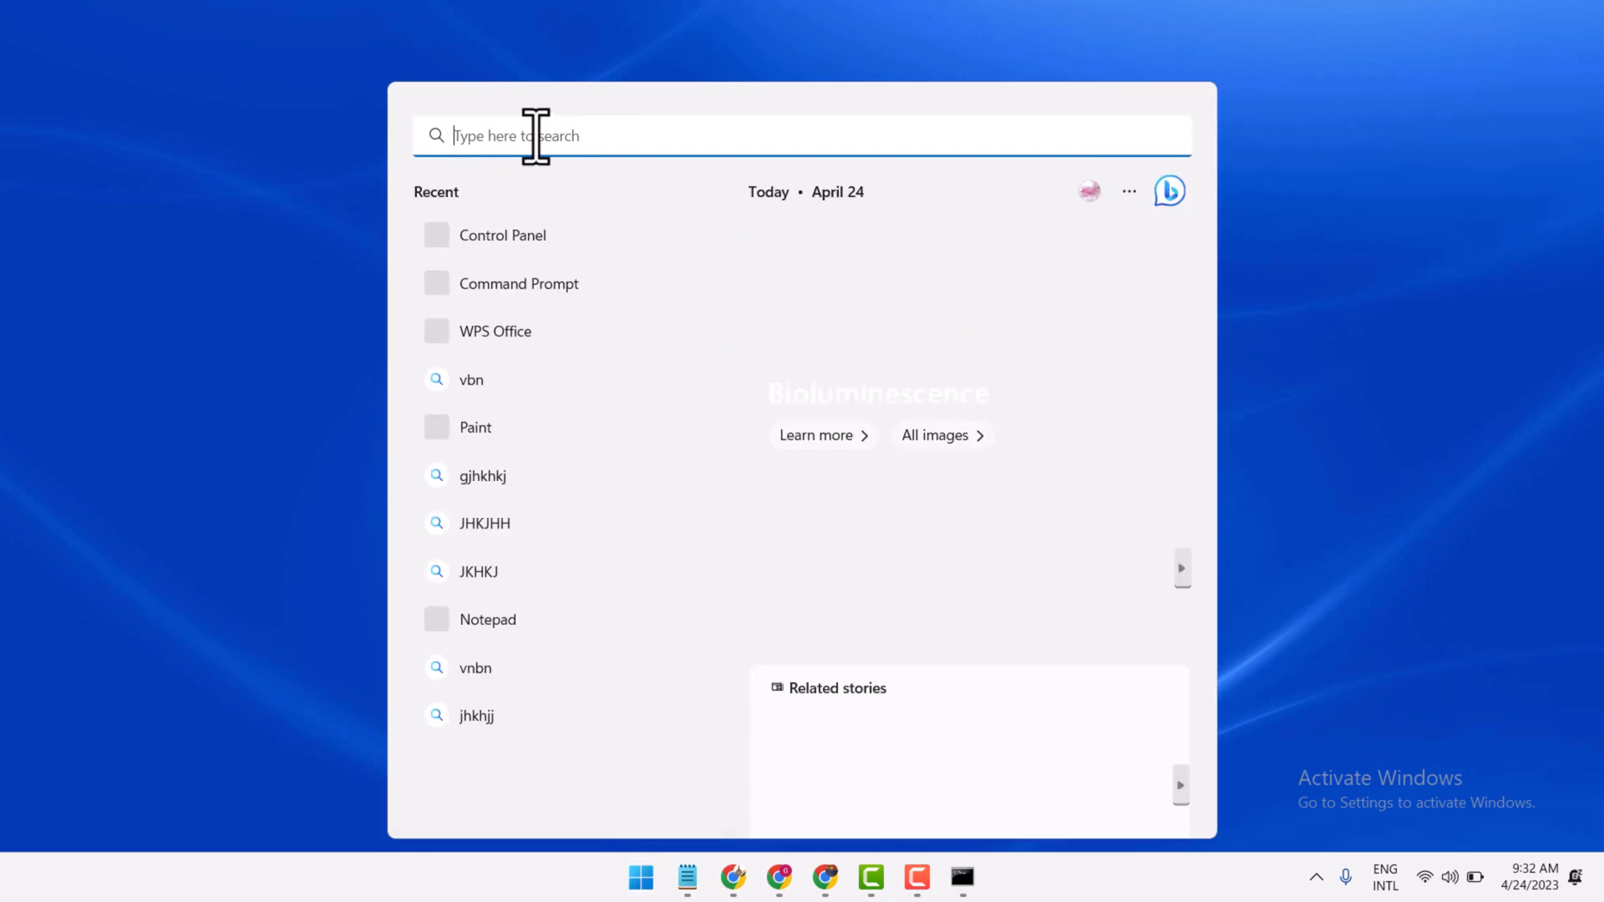
type("cm")
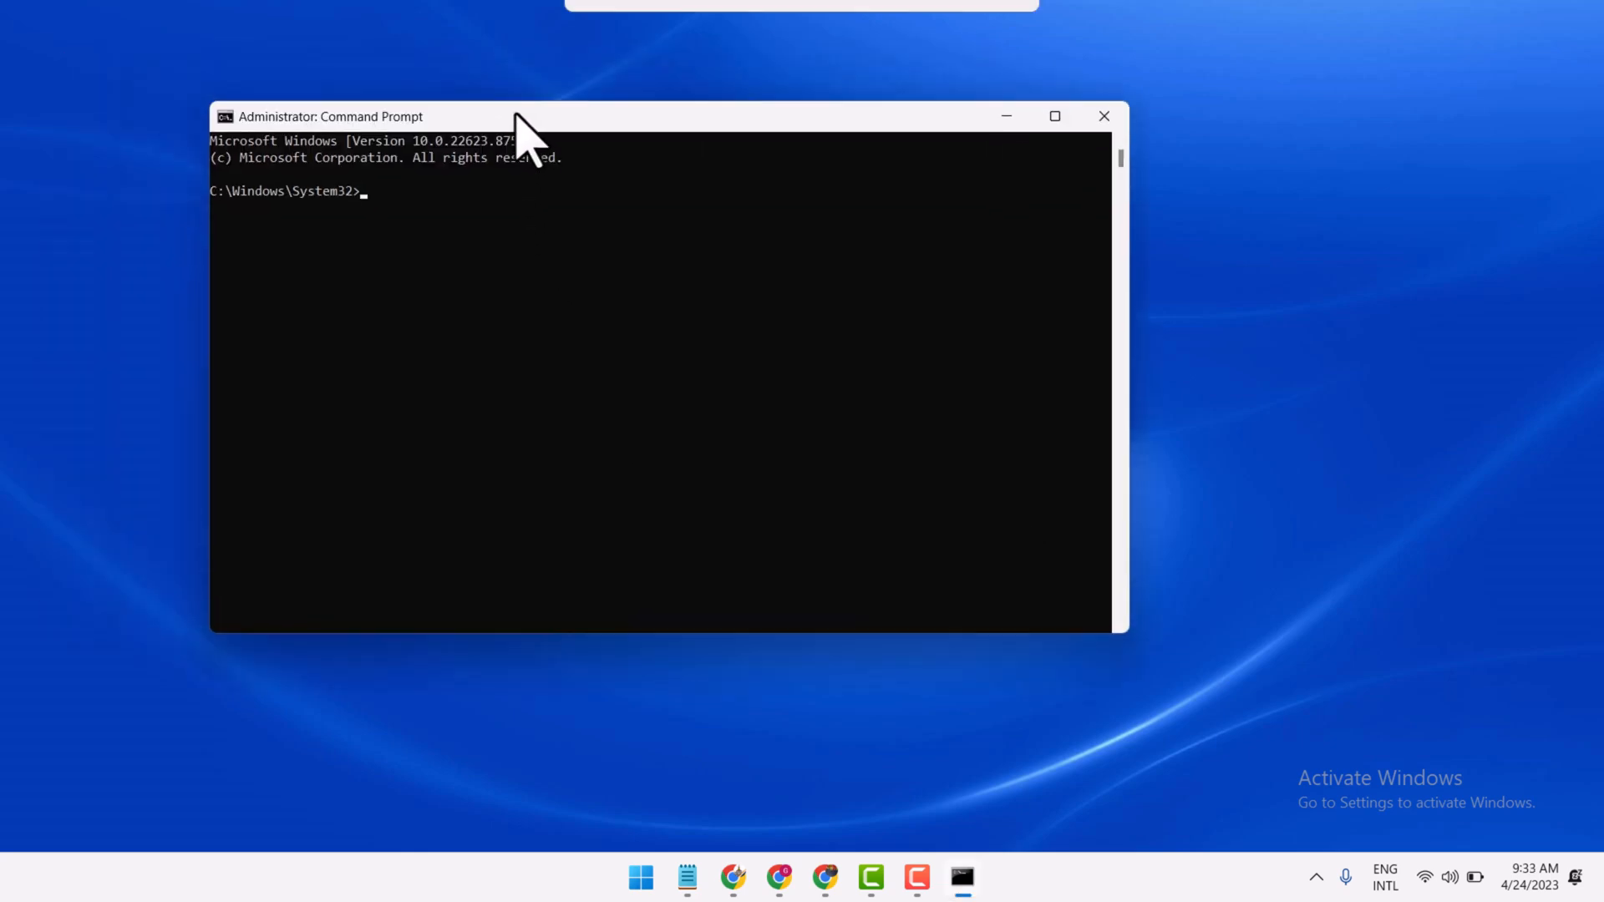
Run 'sfc /scannow' and wait for the scan to report no integrity violations
type("s")
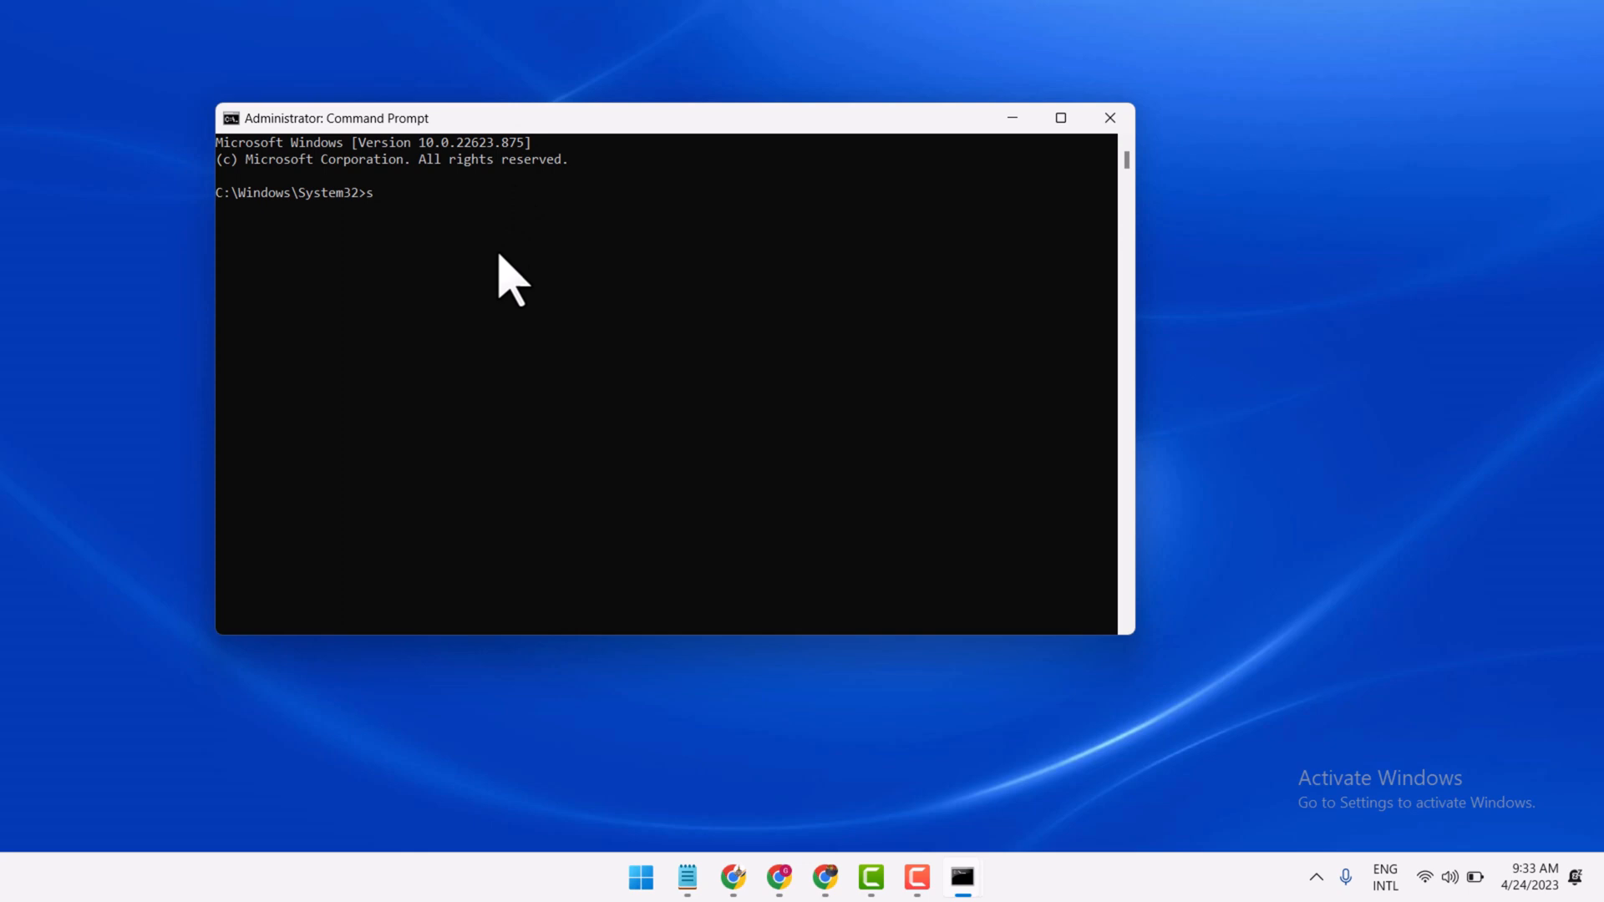
type("fc")
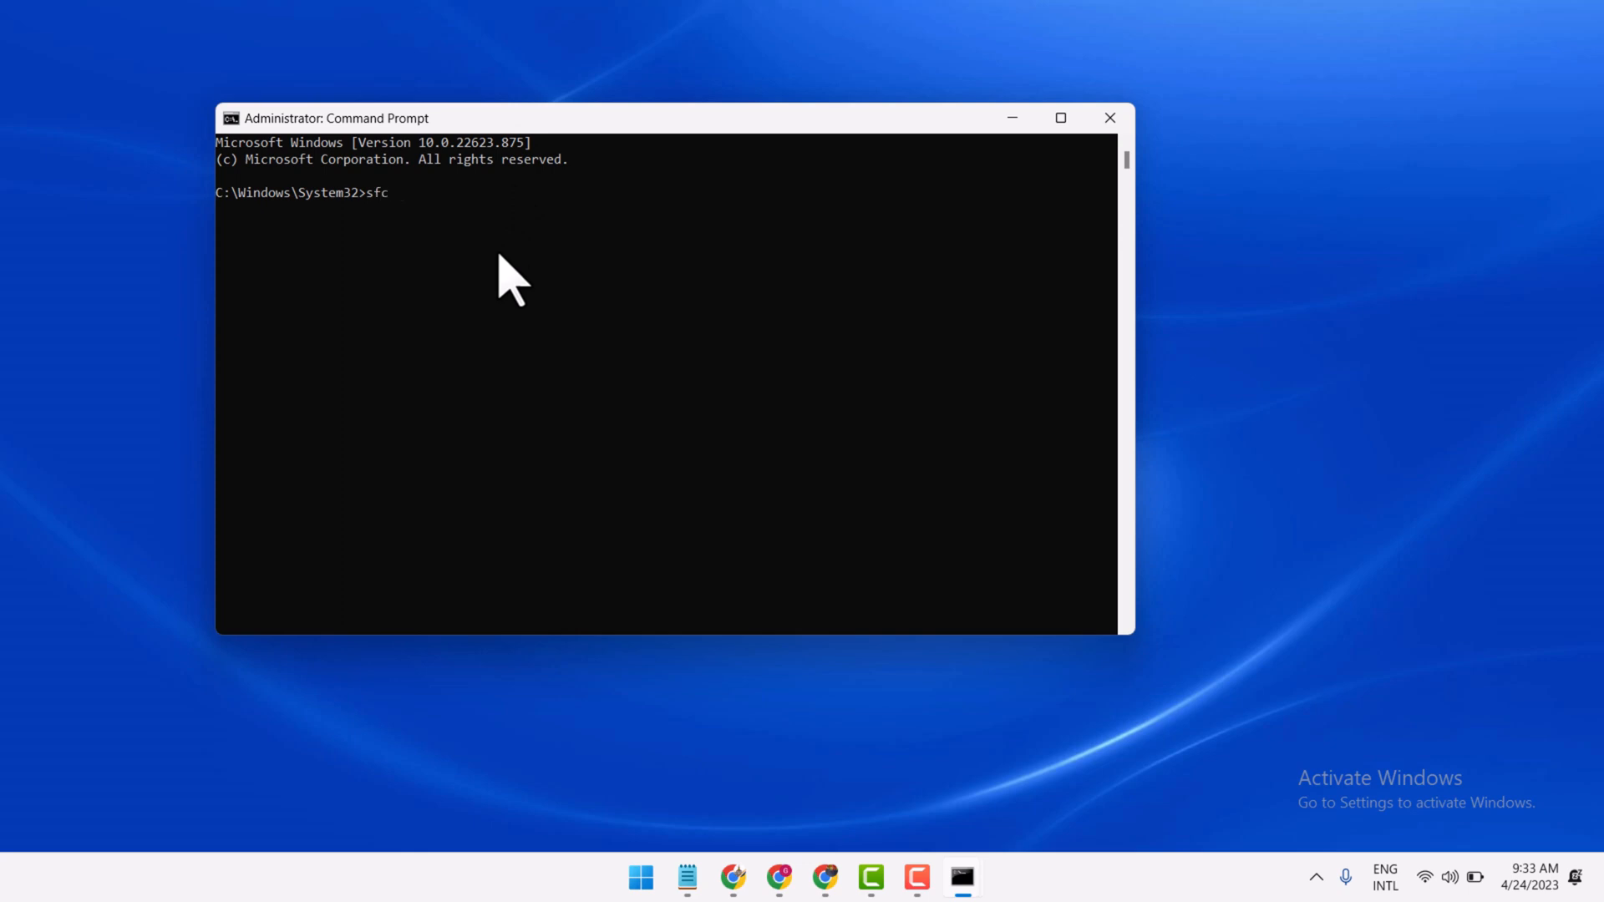
type("/s")
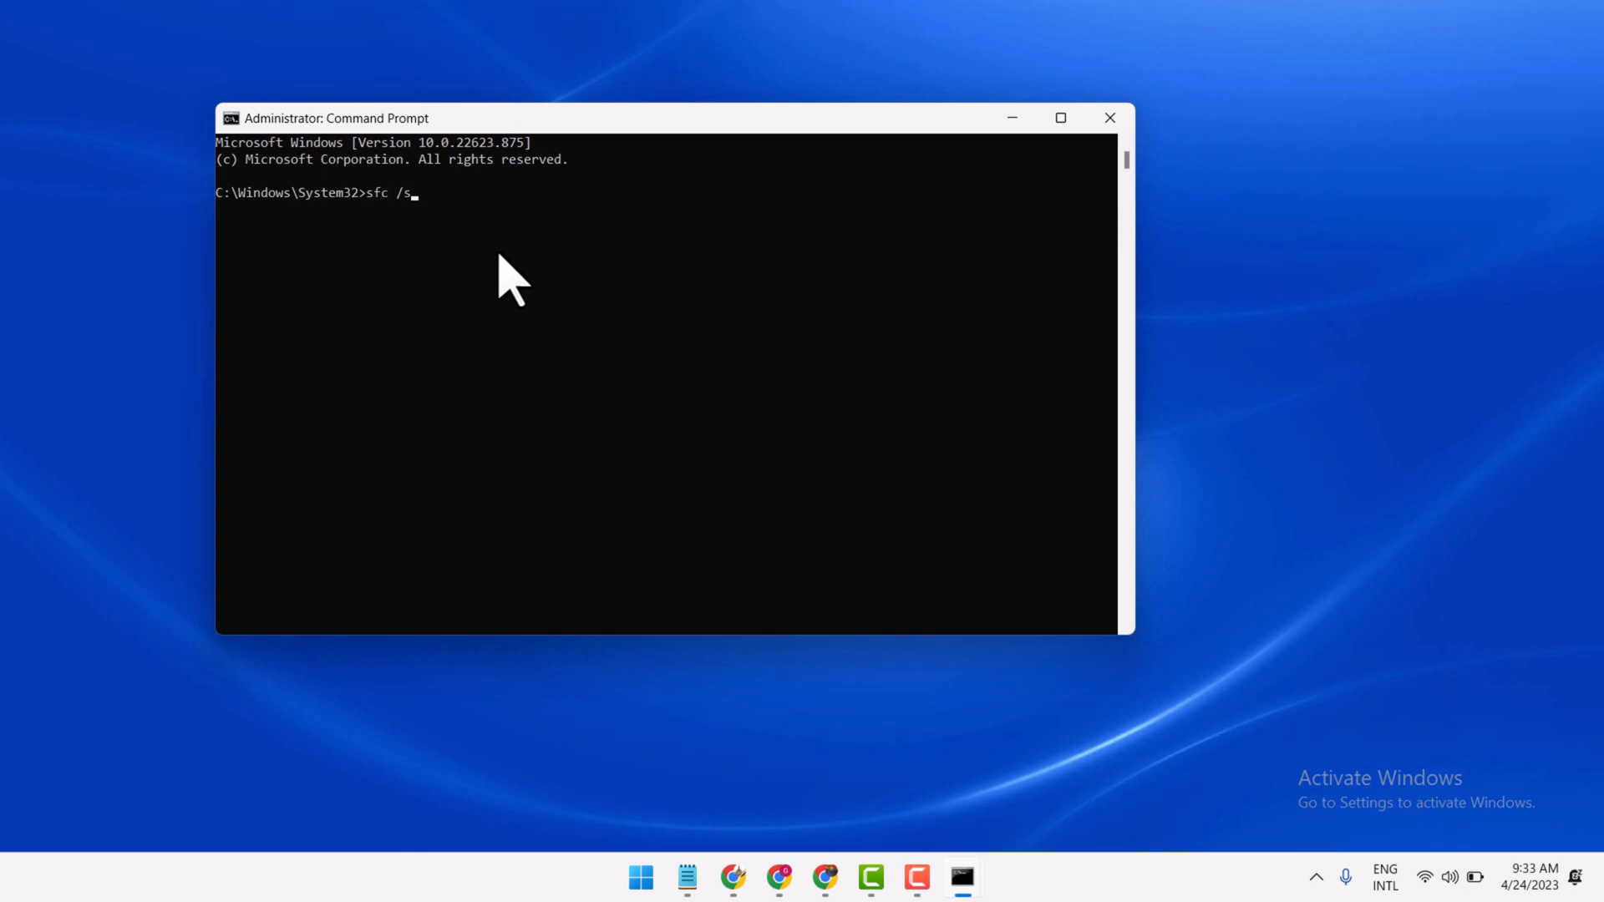
type("can")
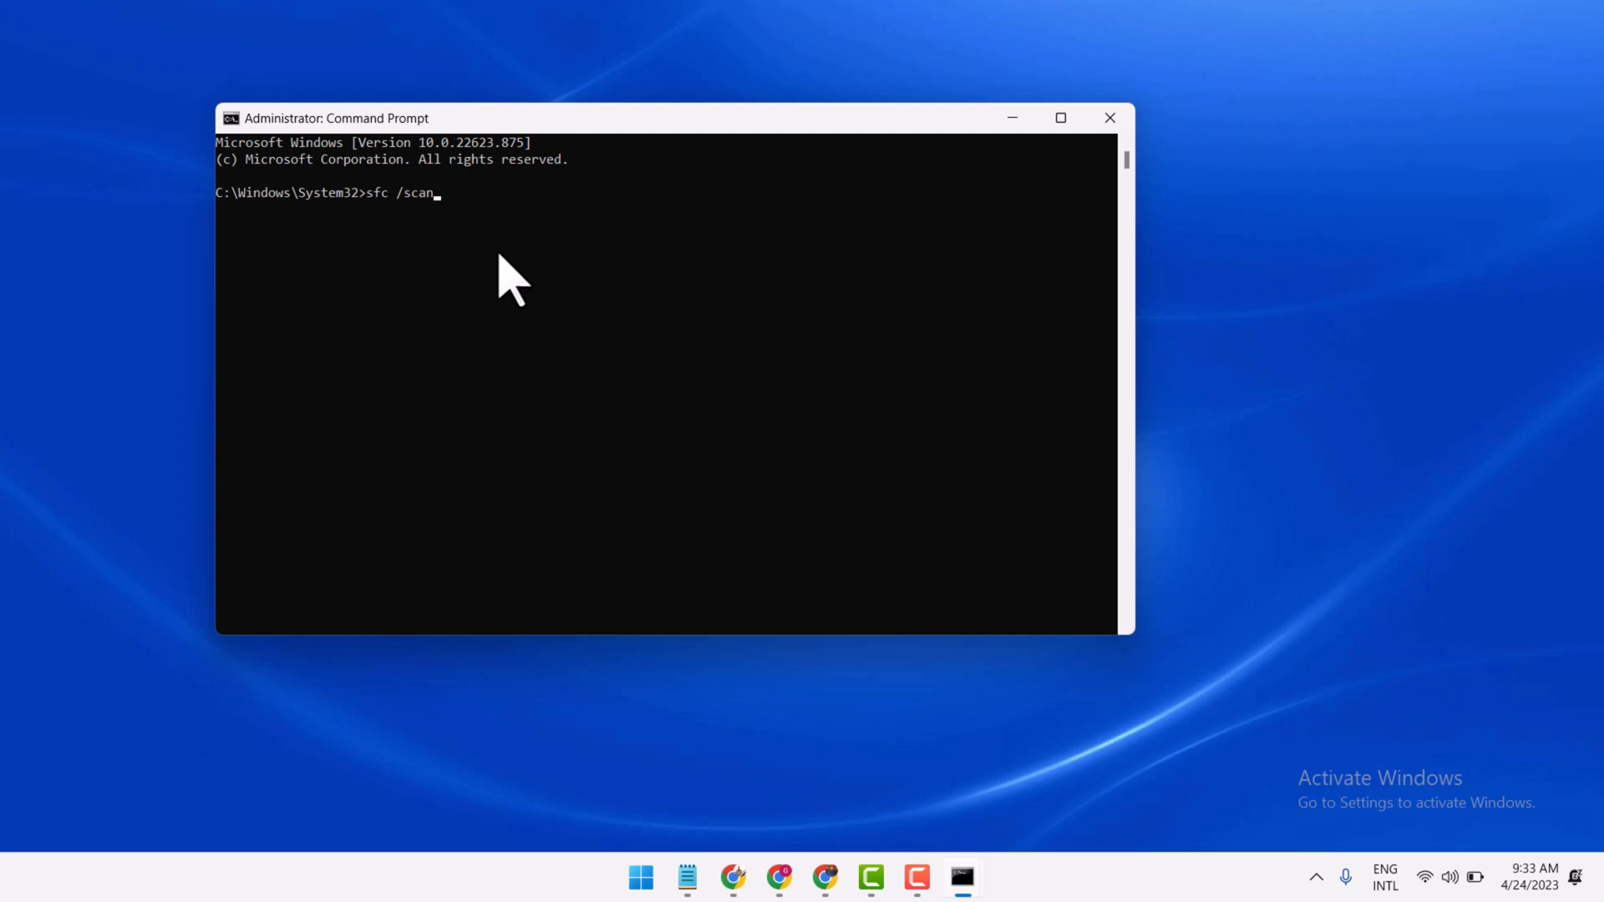
type("now")
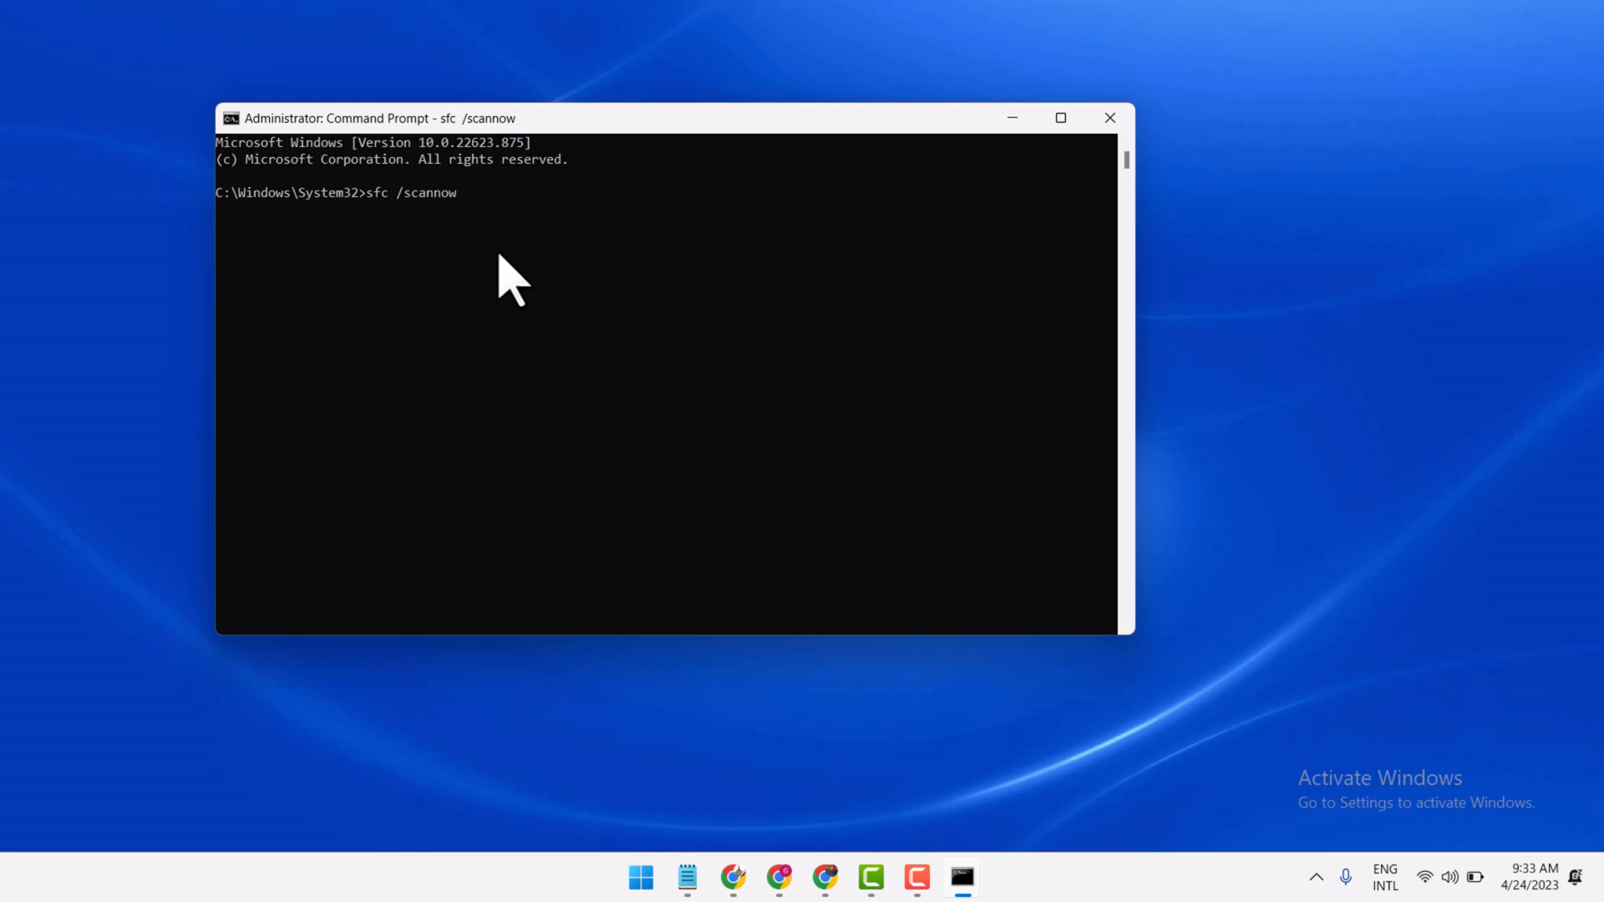
mouse_move(559, 297)
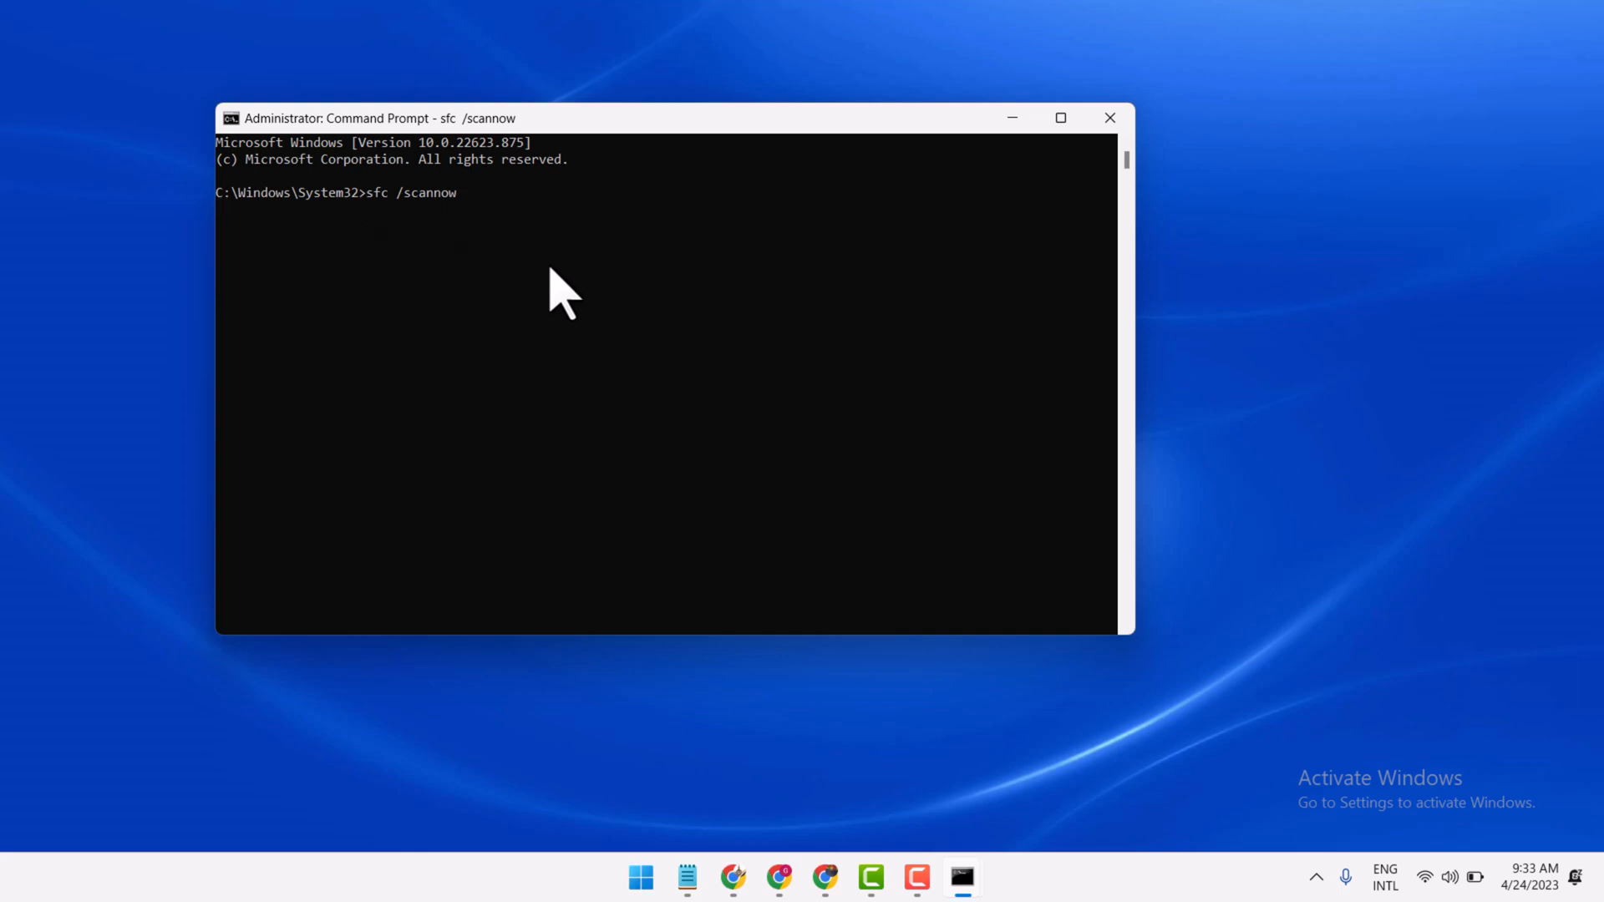
mouse_move(501, 327)
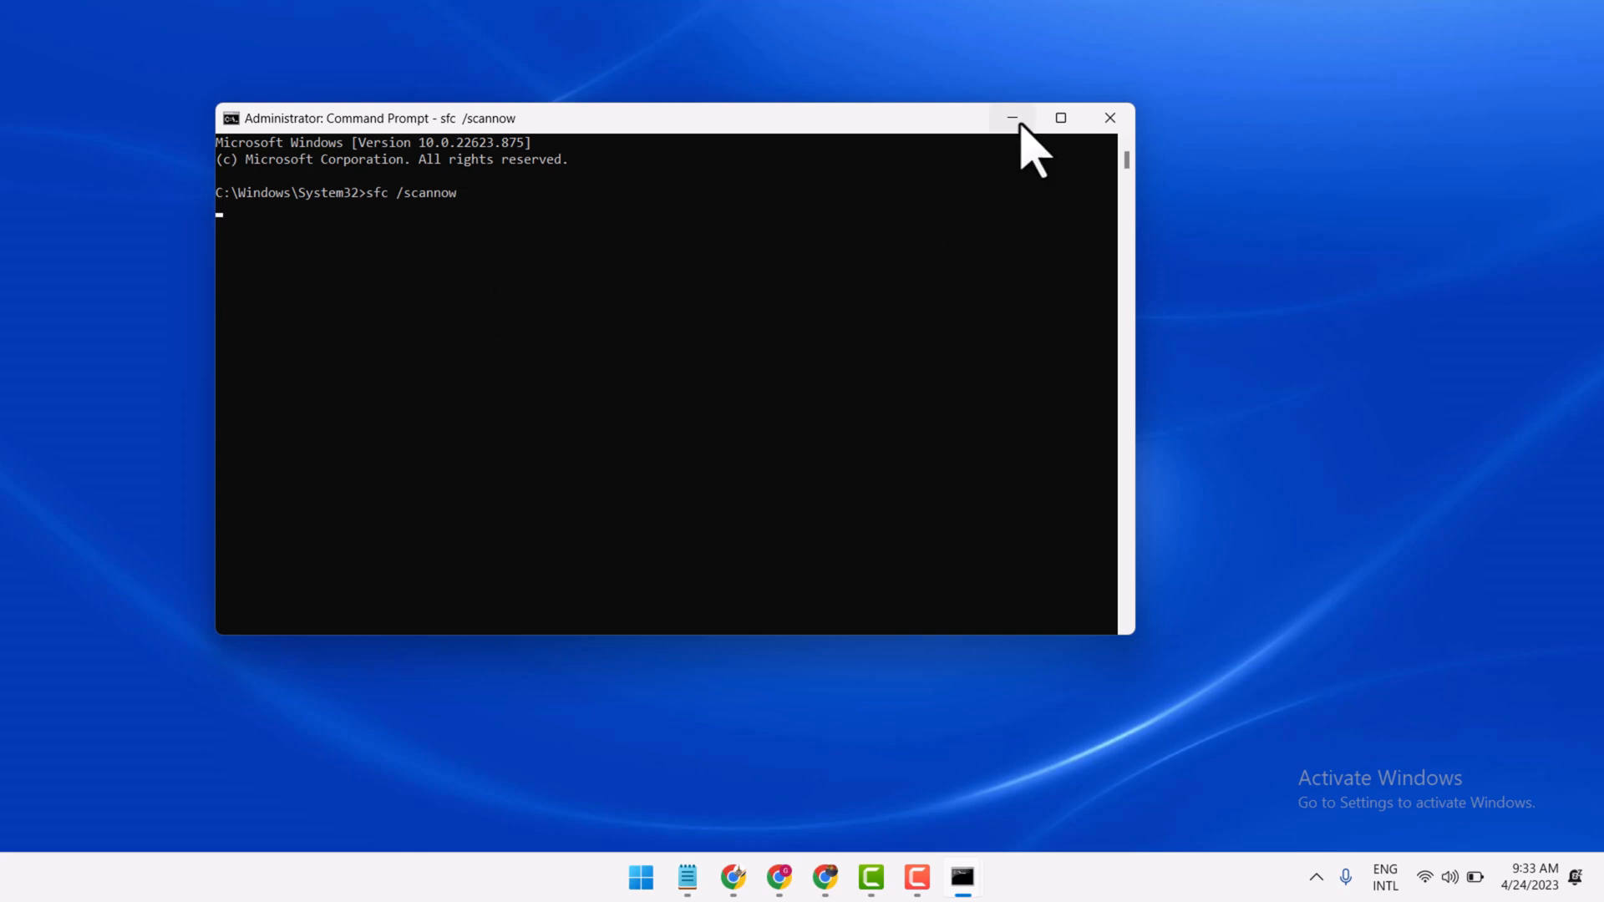
mouse_move(476, 215)
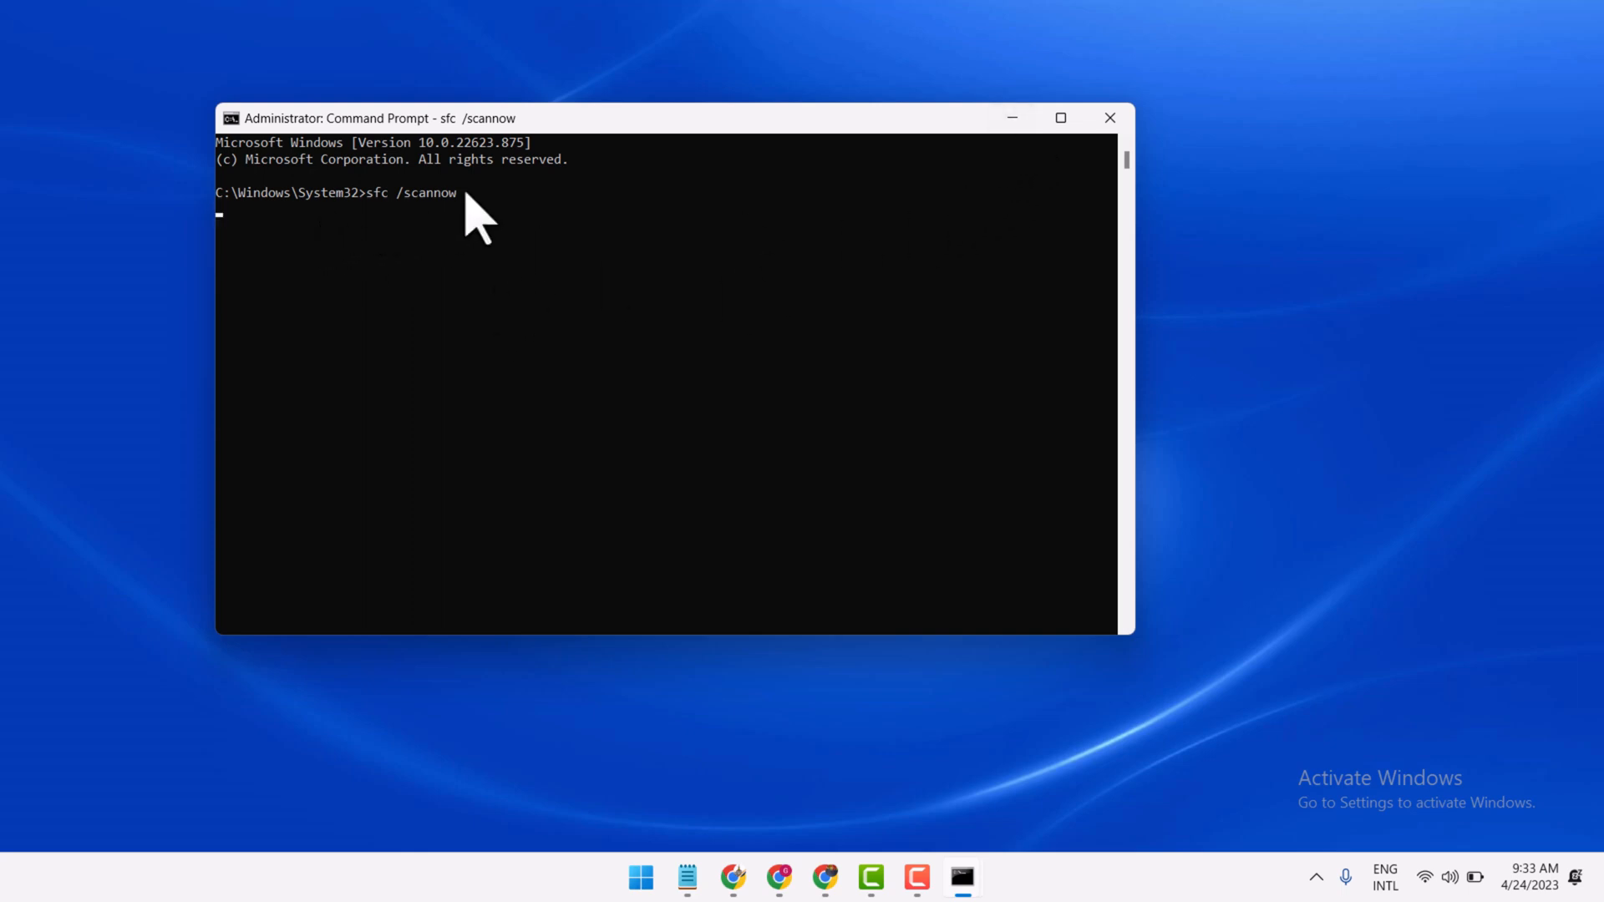
mouse_move(383, 231)
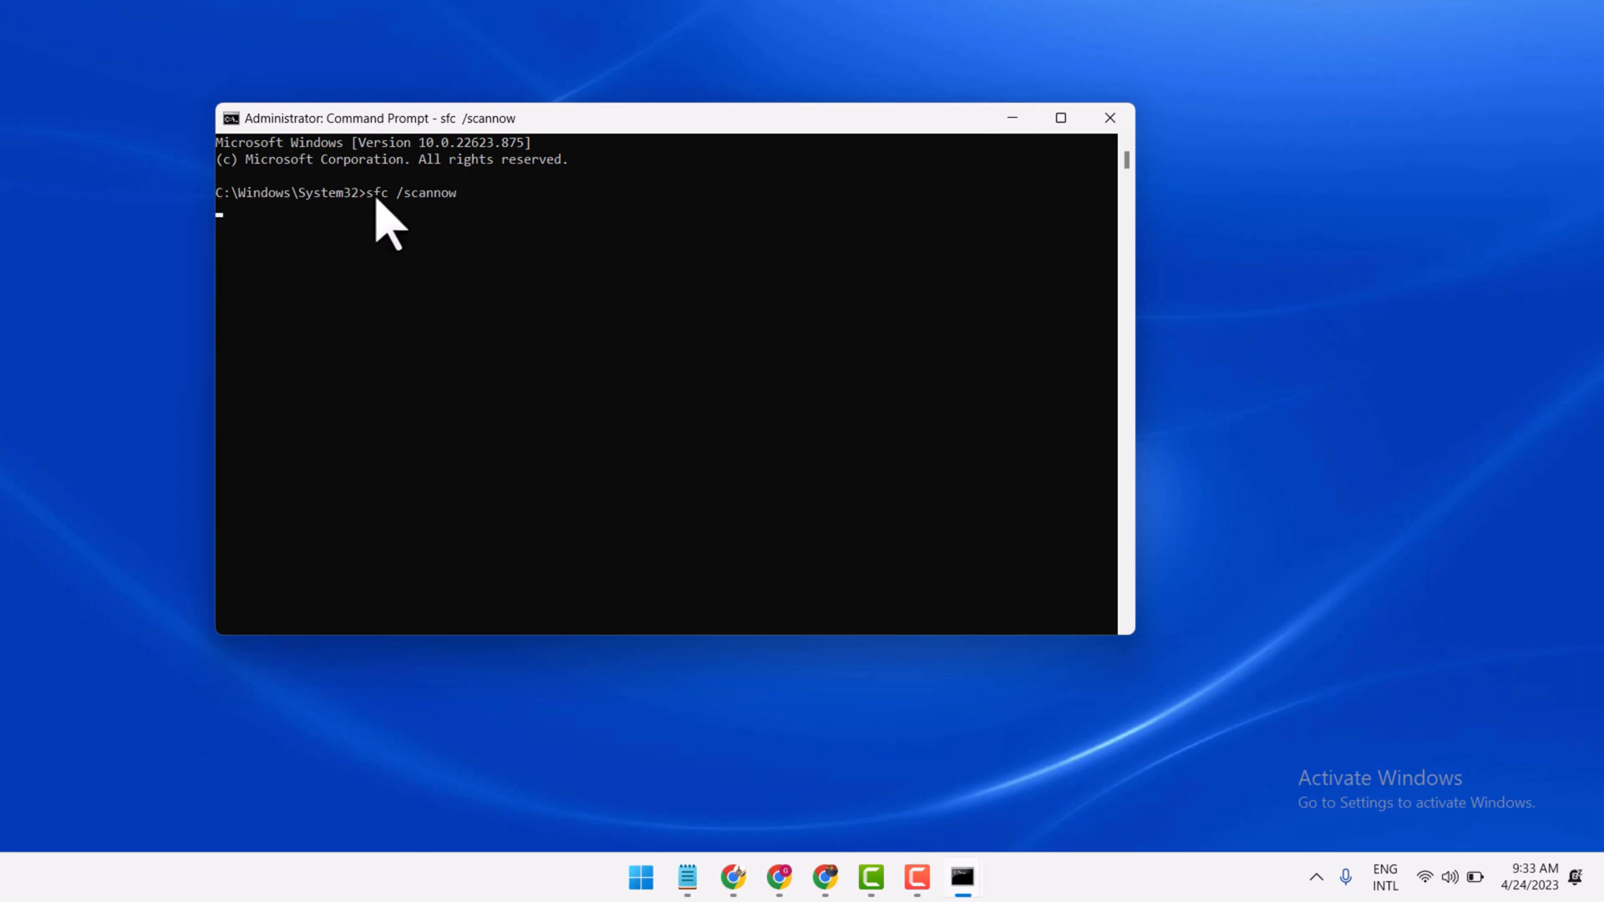
left_click(1010, 117)
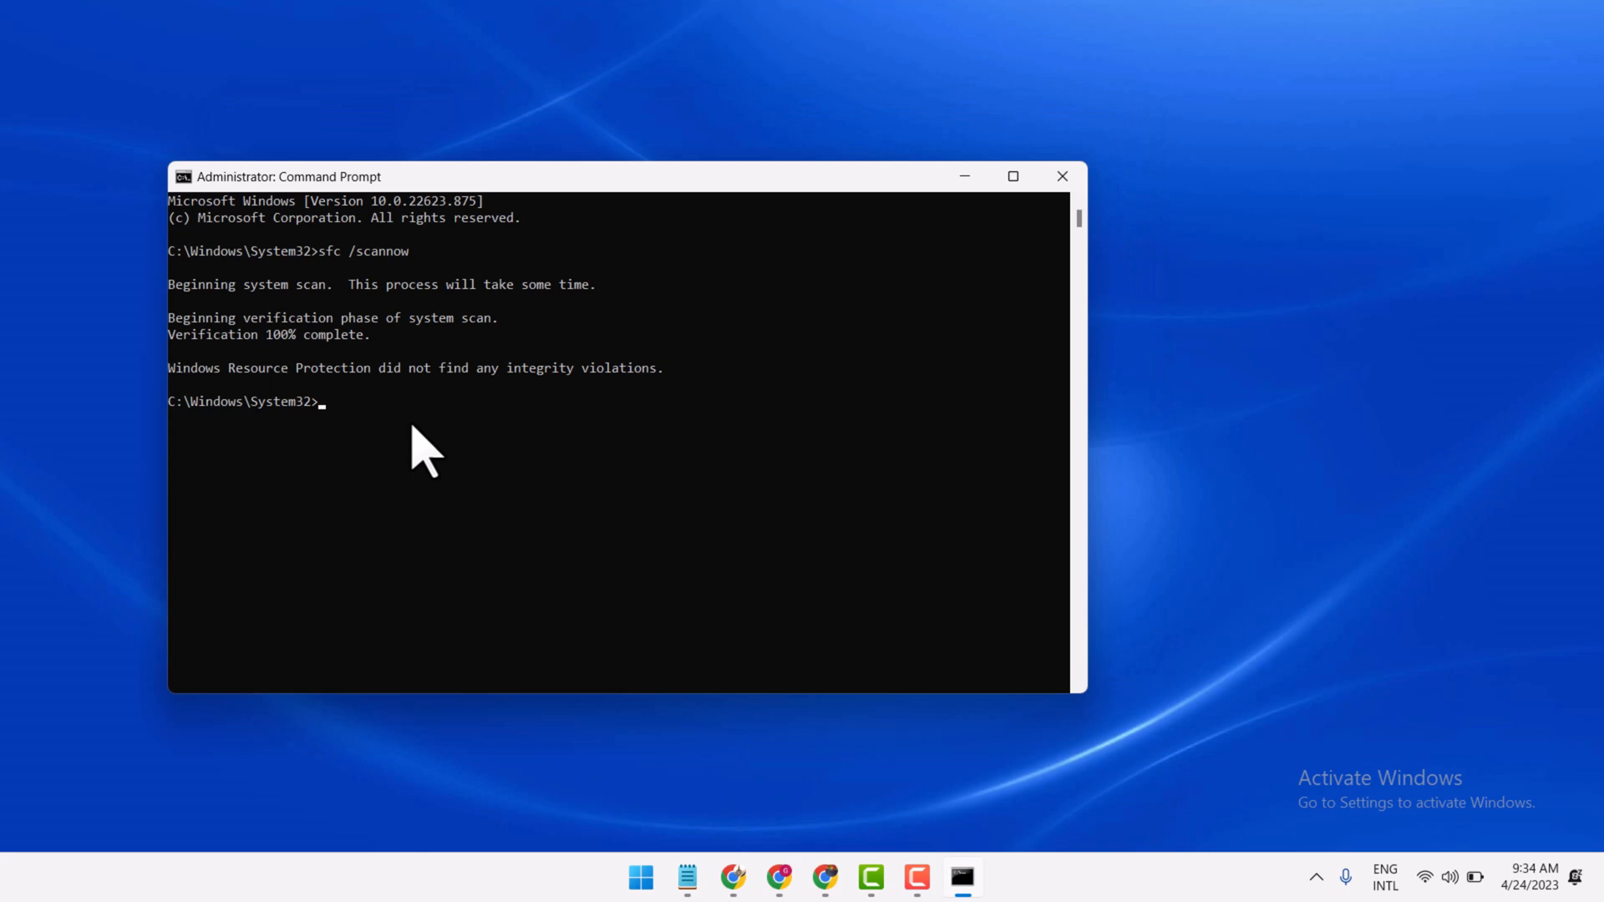
Enter the 'chkdsk /r' command at the prompt
type("c")
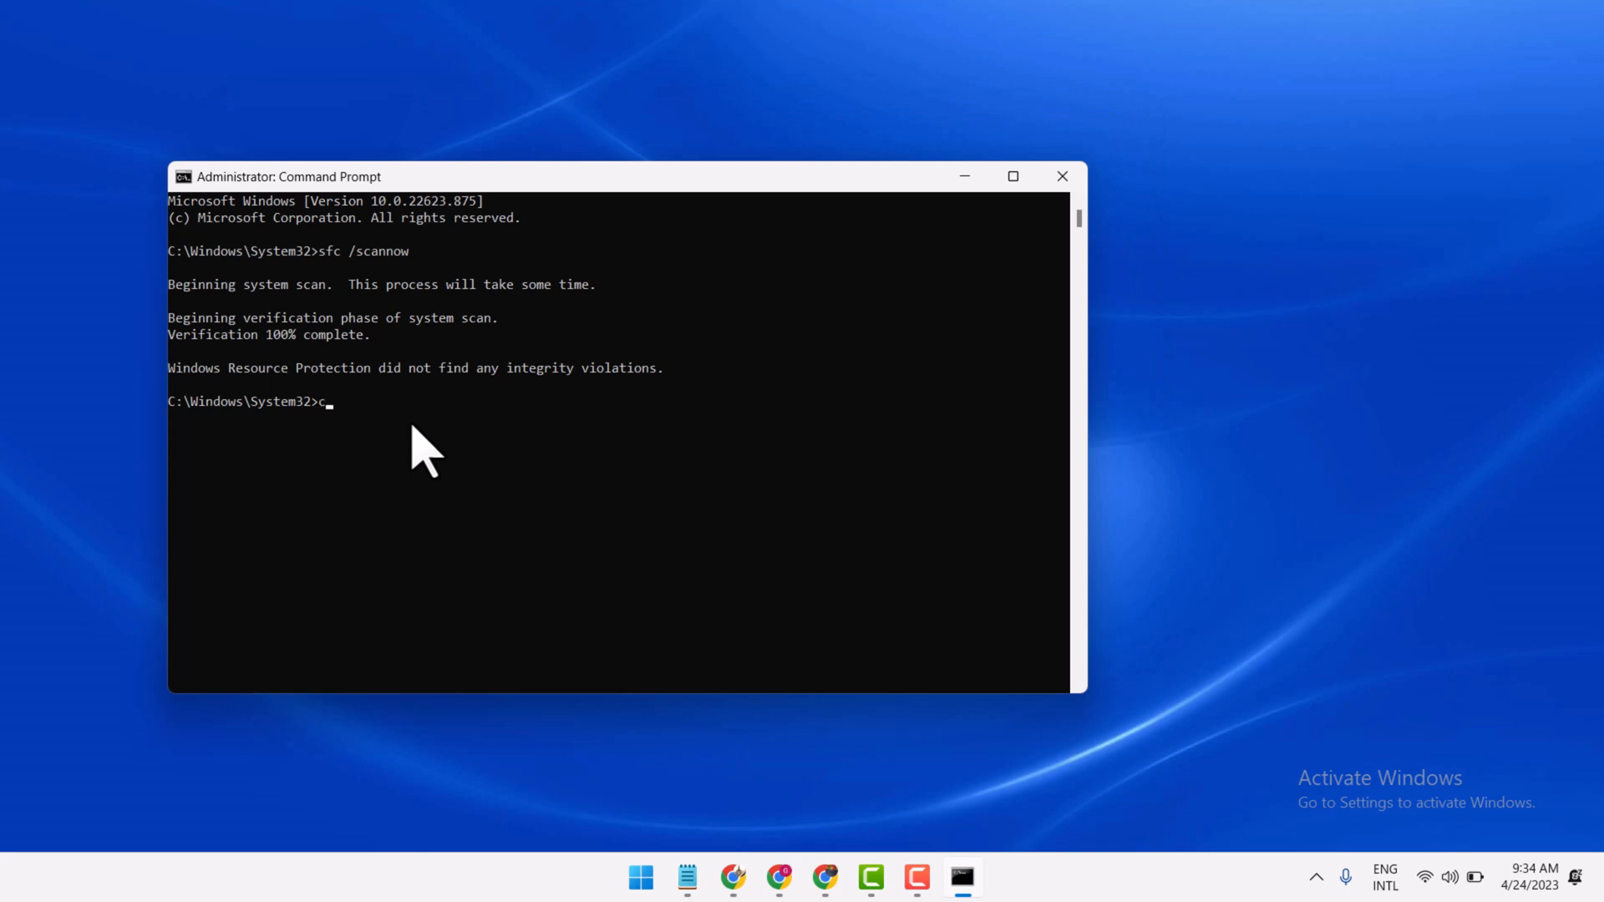
type("hk")
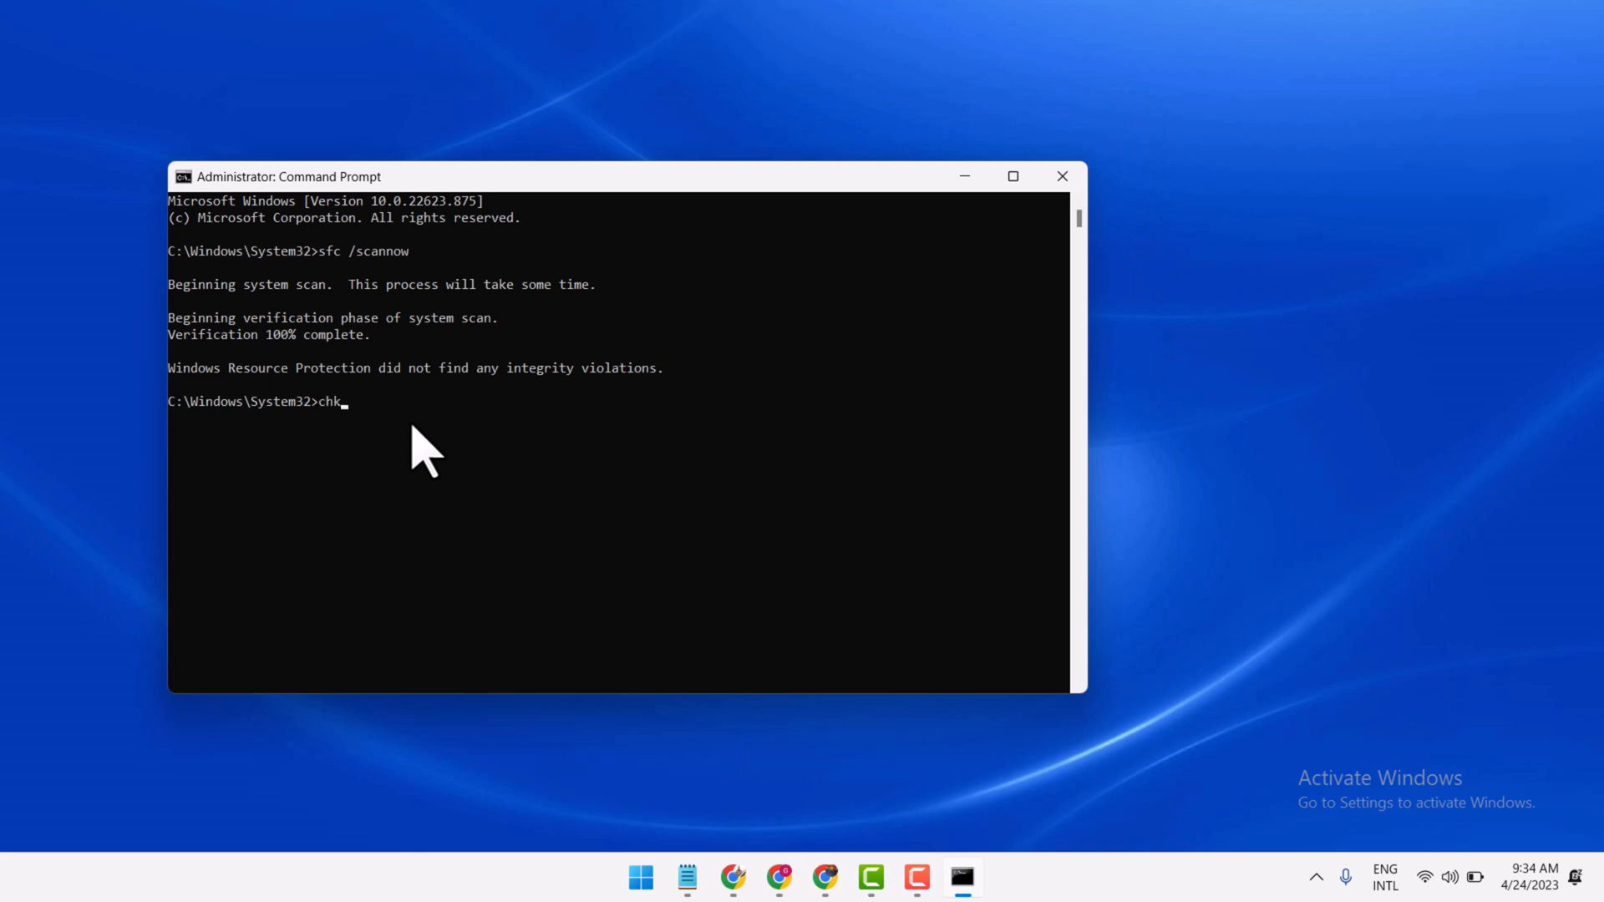
type("ds")
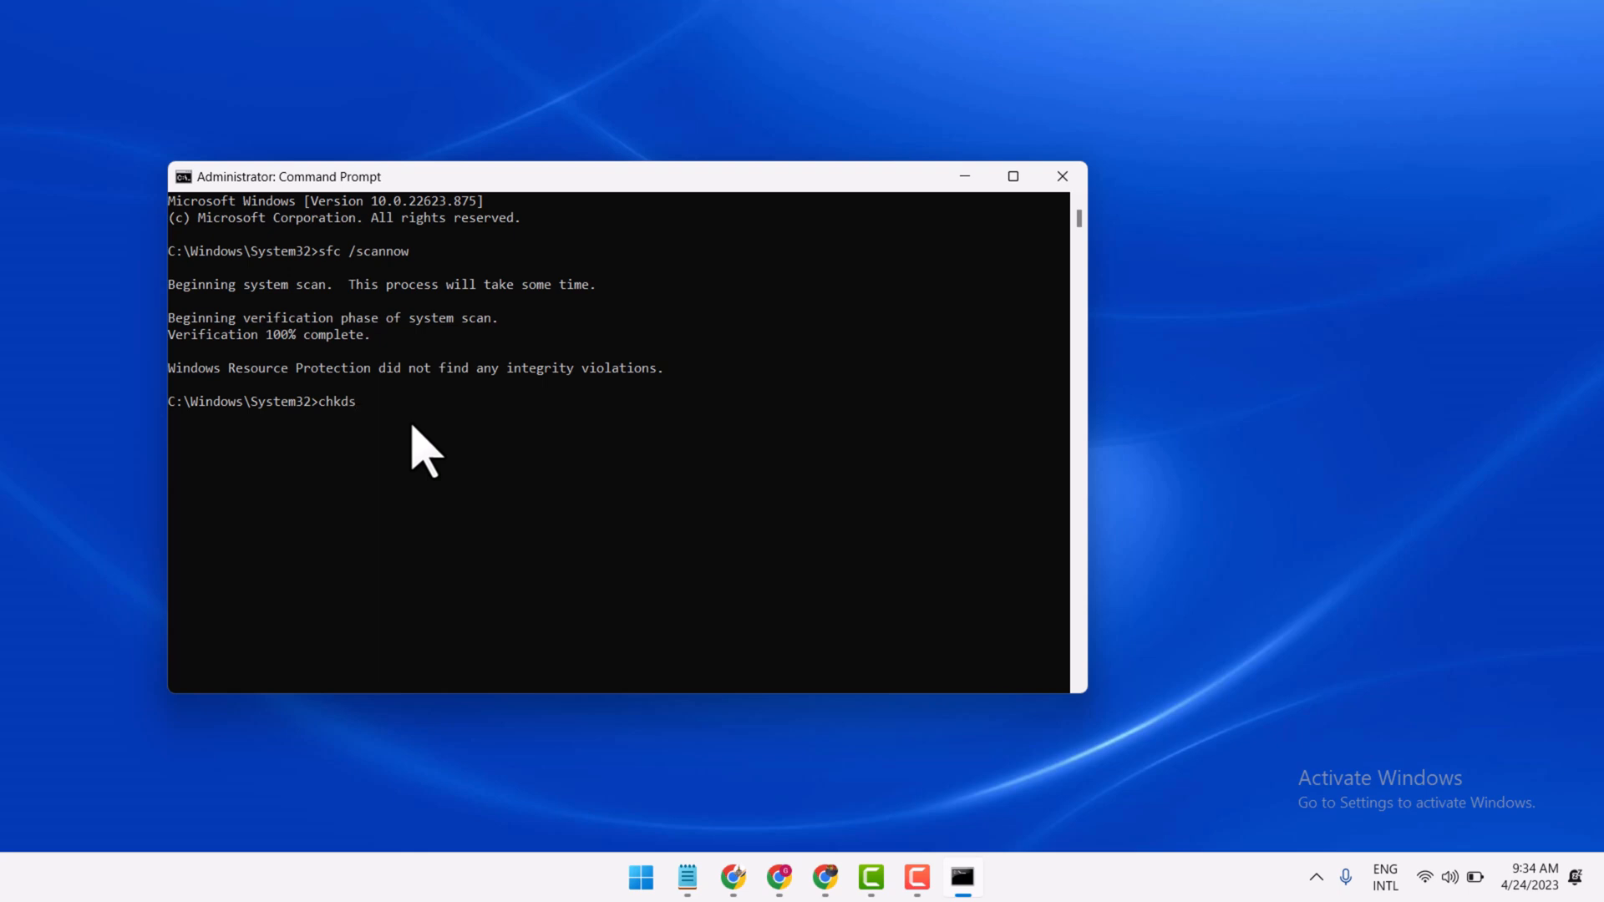
type("k")
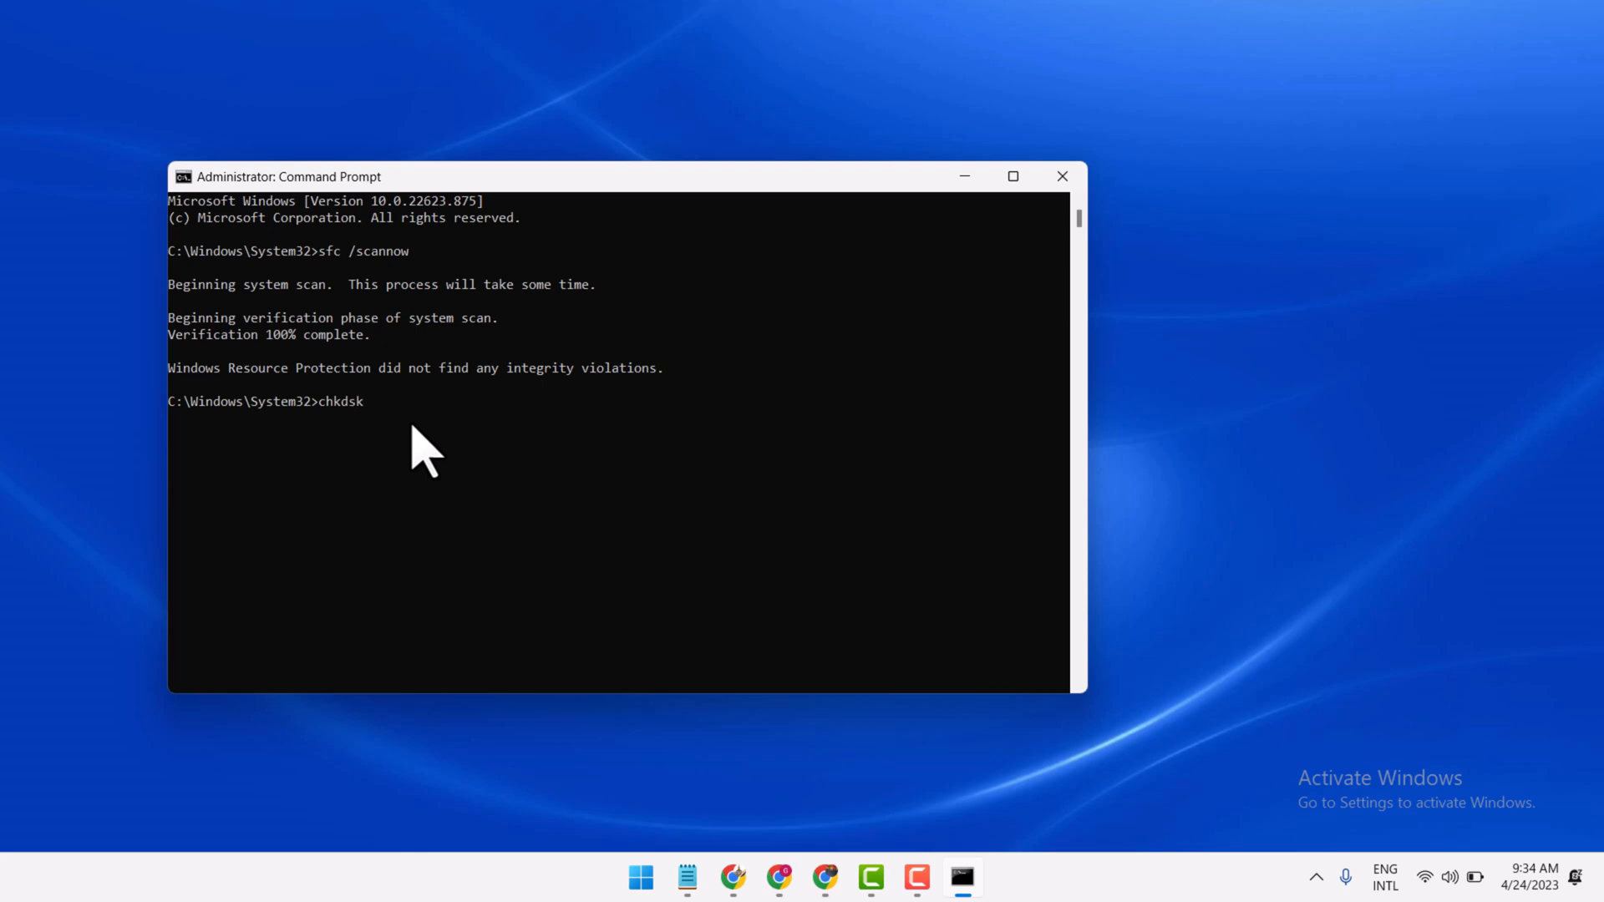
type("/r")
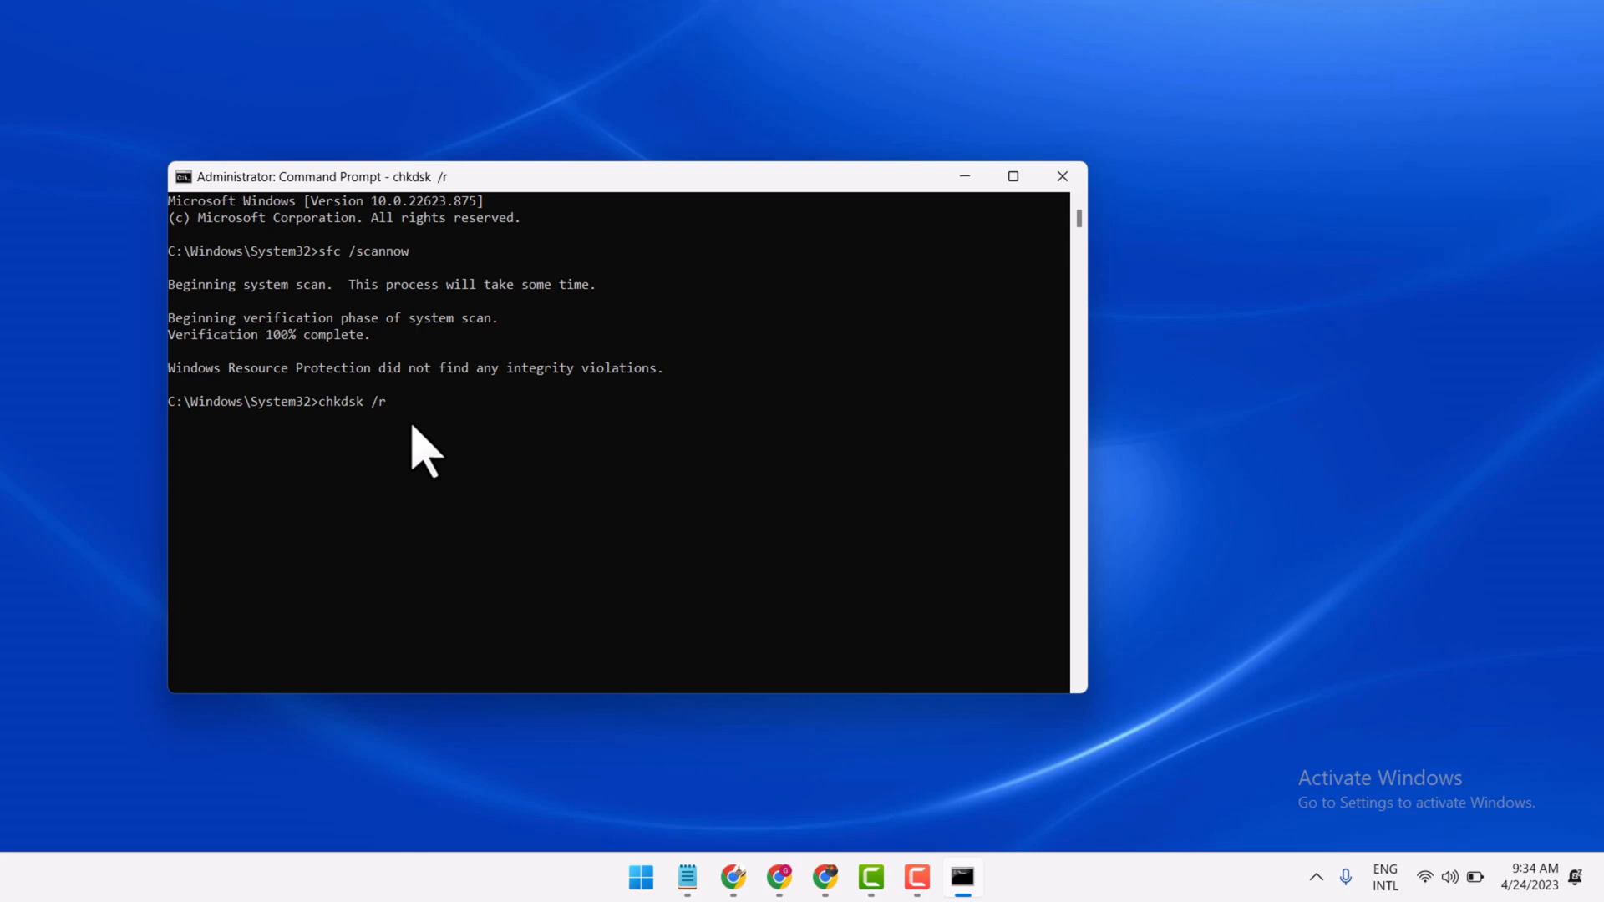
Run chkdsk /r and answer 'Y' to schedule the check at next restart
key("enter")
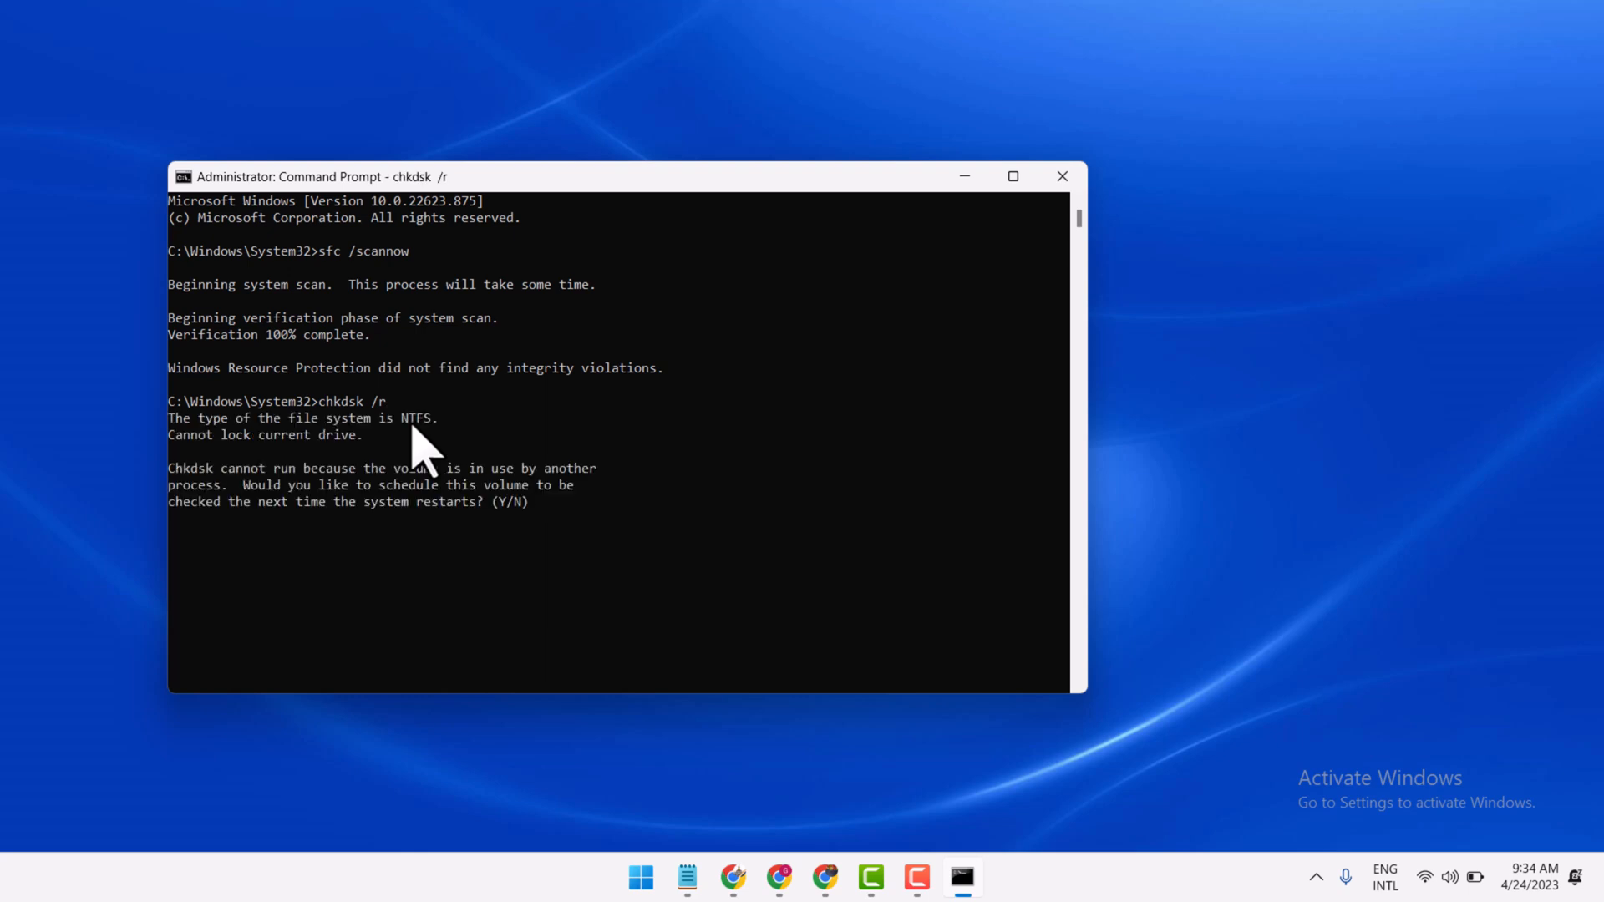
type("Y")
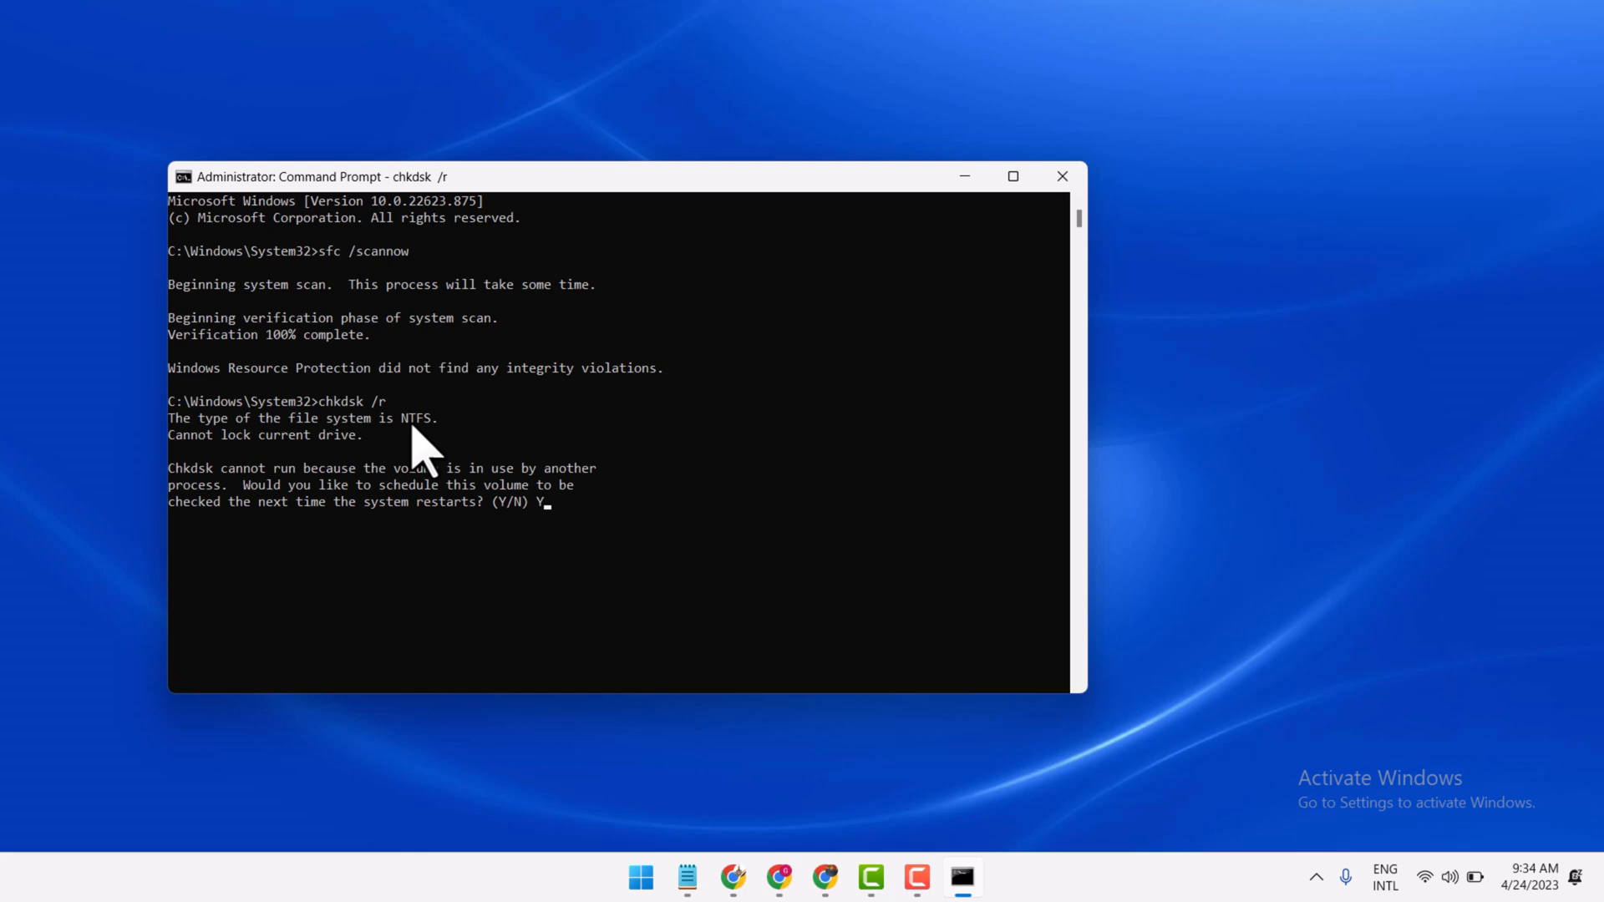
mouse_move(624, 589)
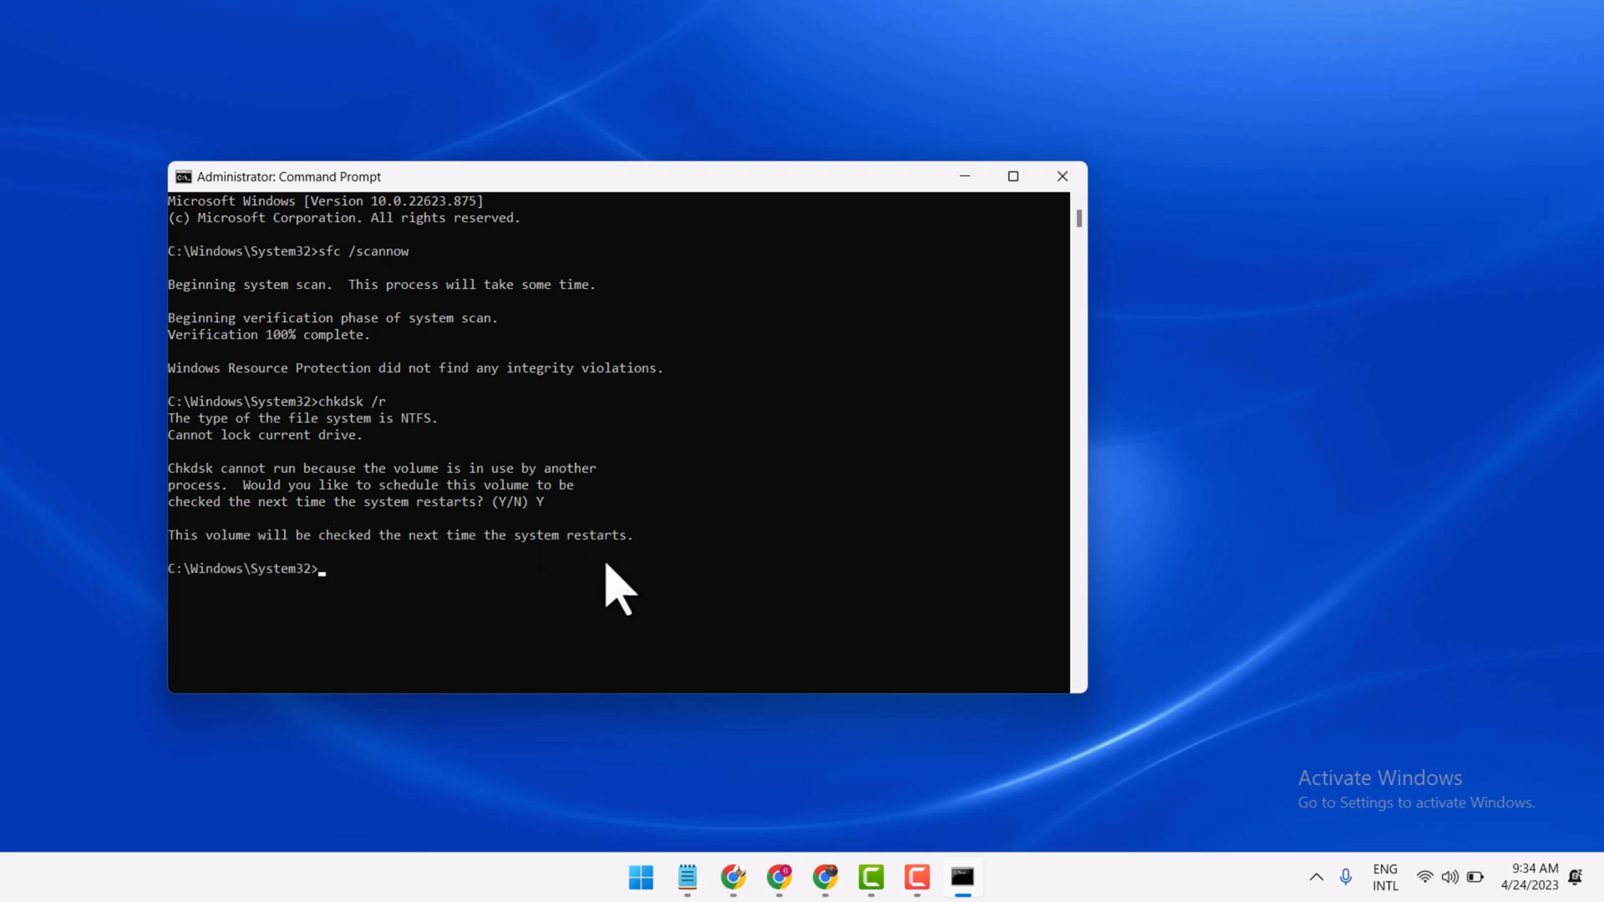
mouse_move(215, 573)
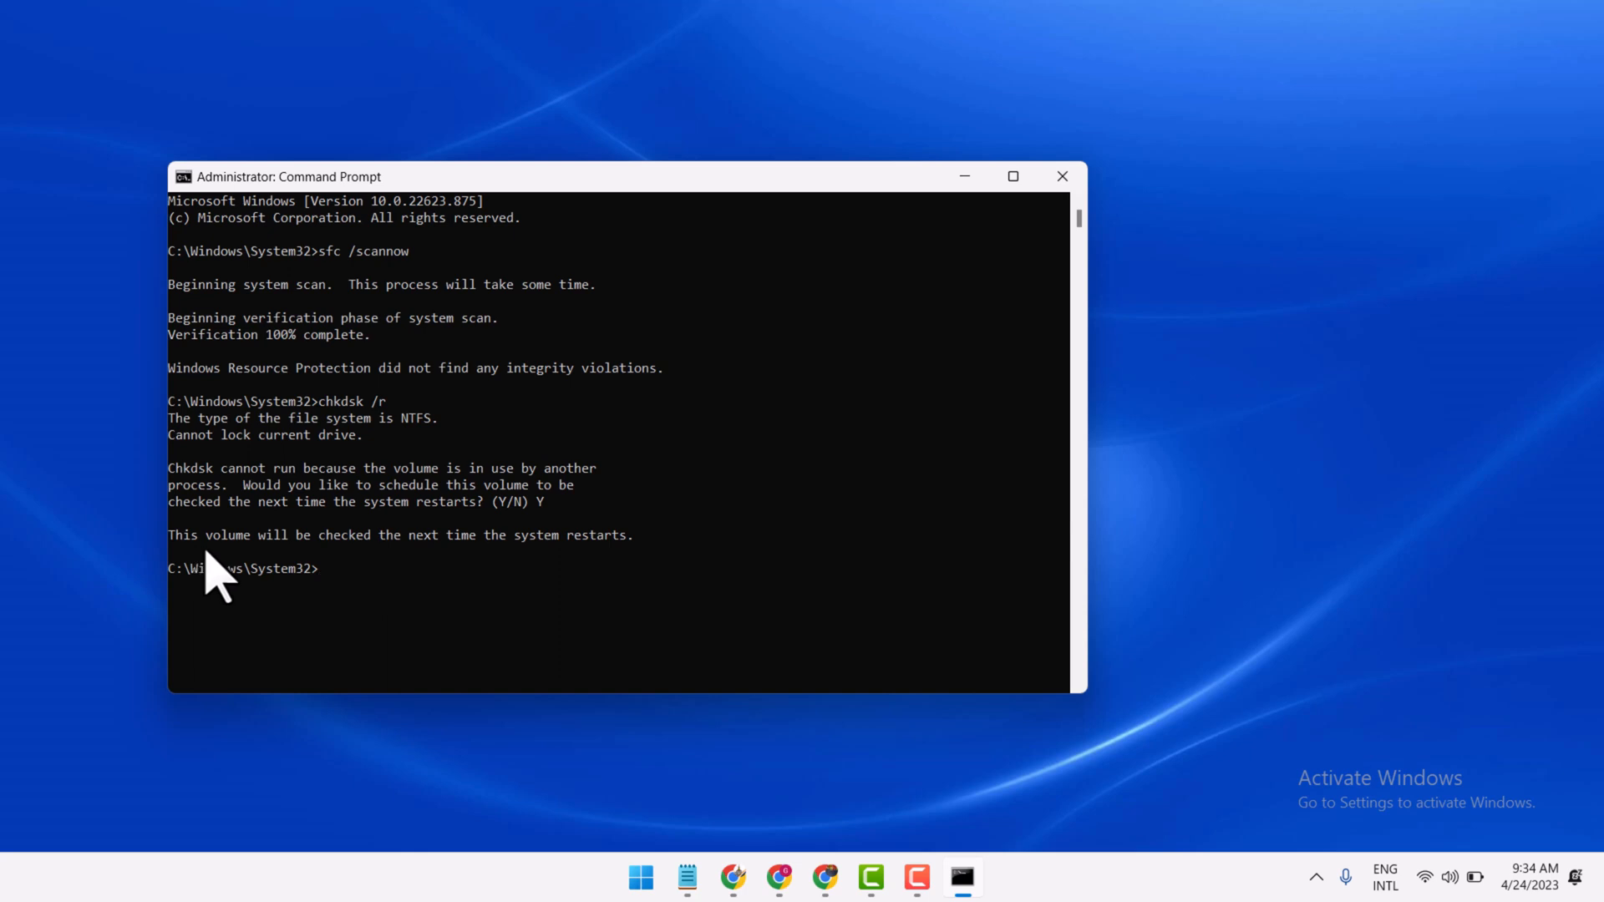
mouse_move(497, 575)
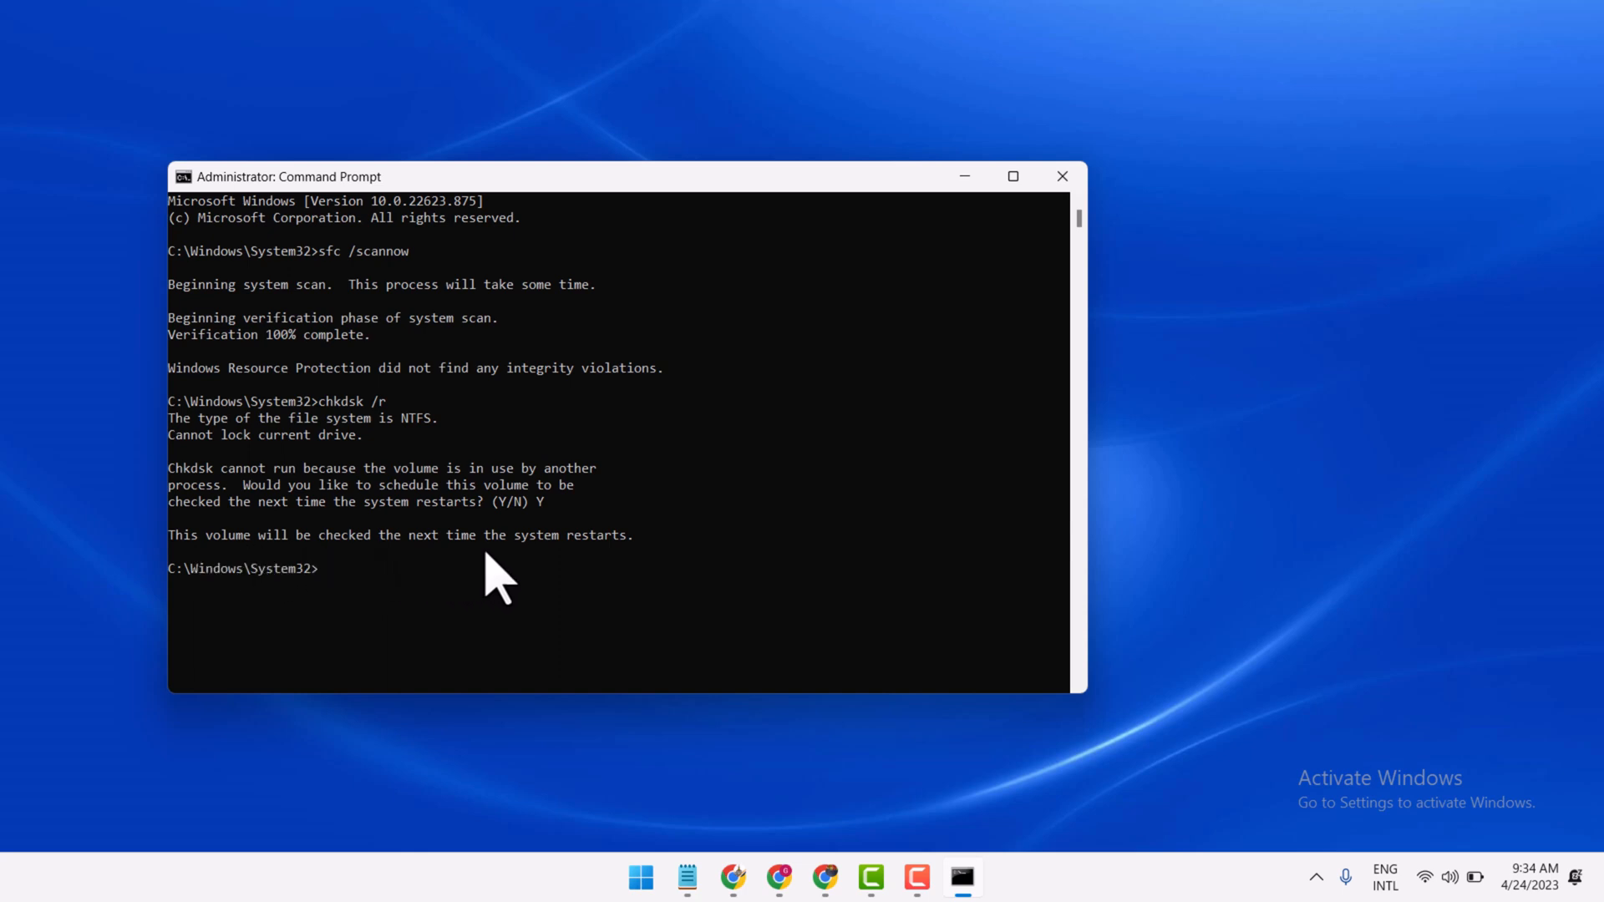
mouse_move(1482, 28)
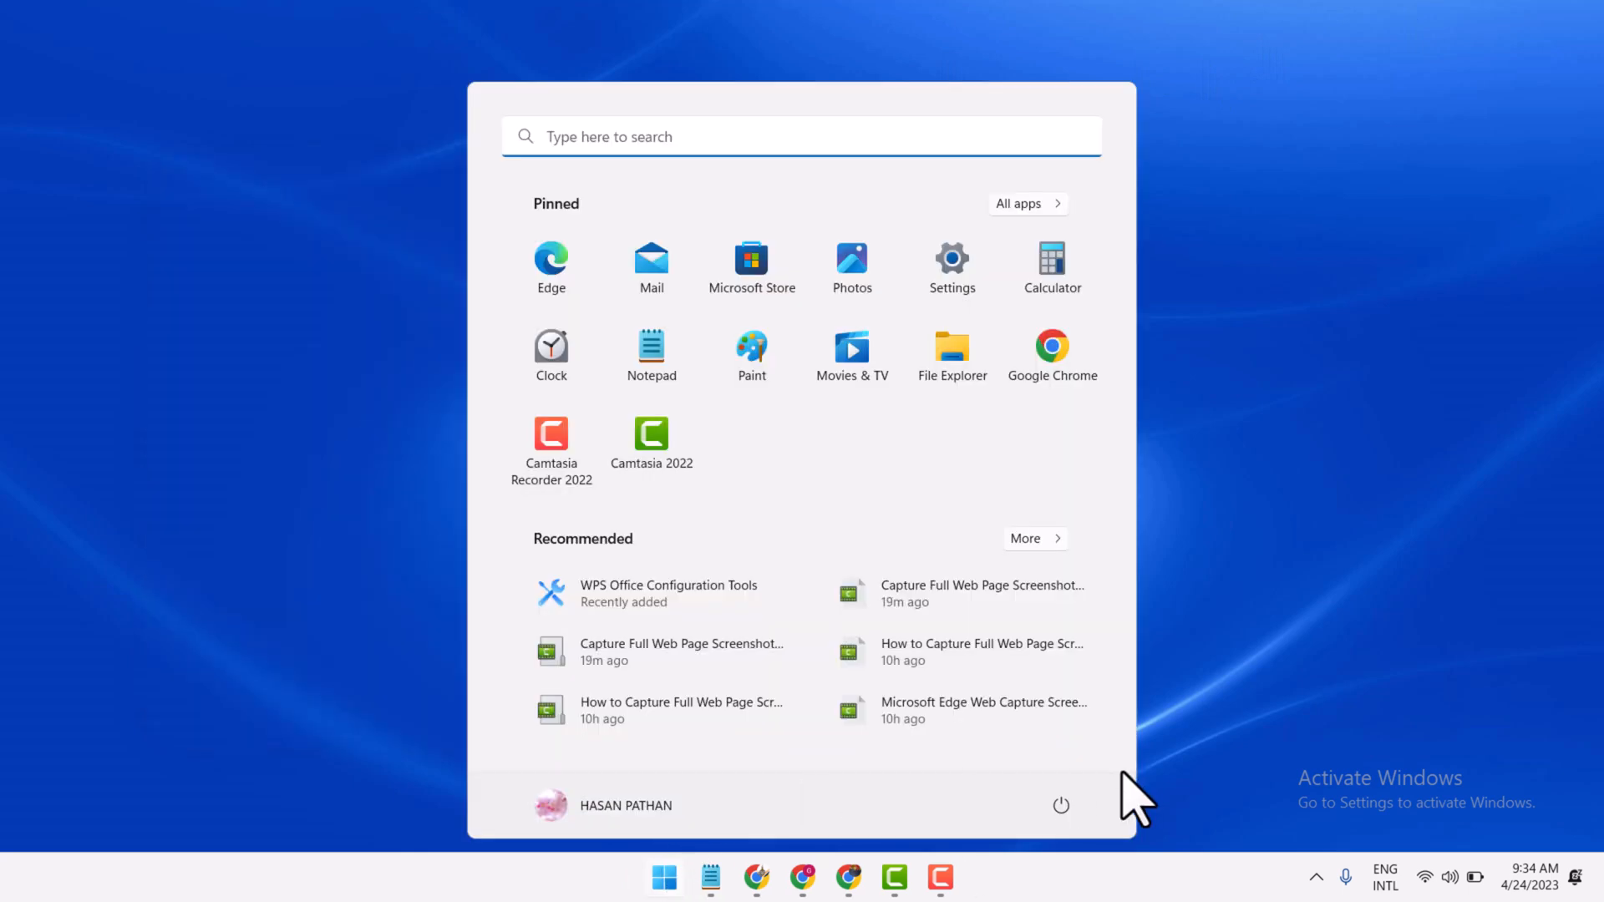
Dismiss the Start menu and restore the minimized Notepad note from the taskbar
left_click(1061, 806)
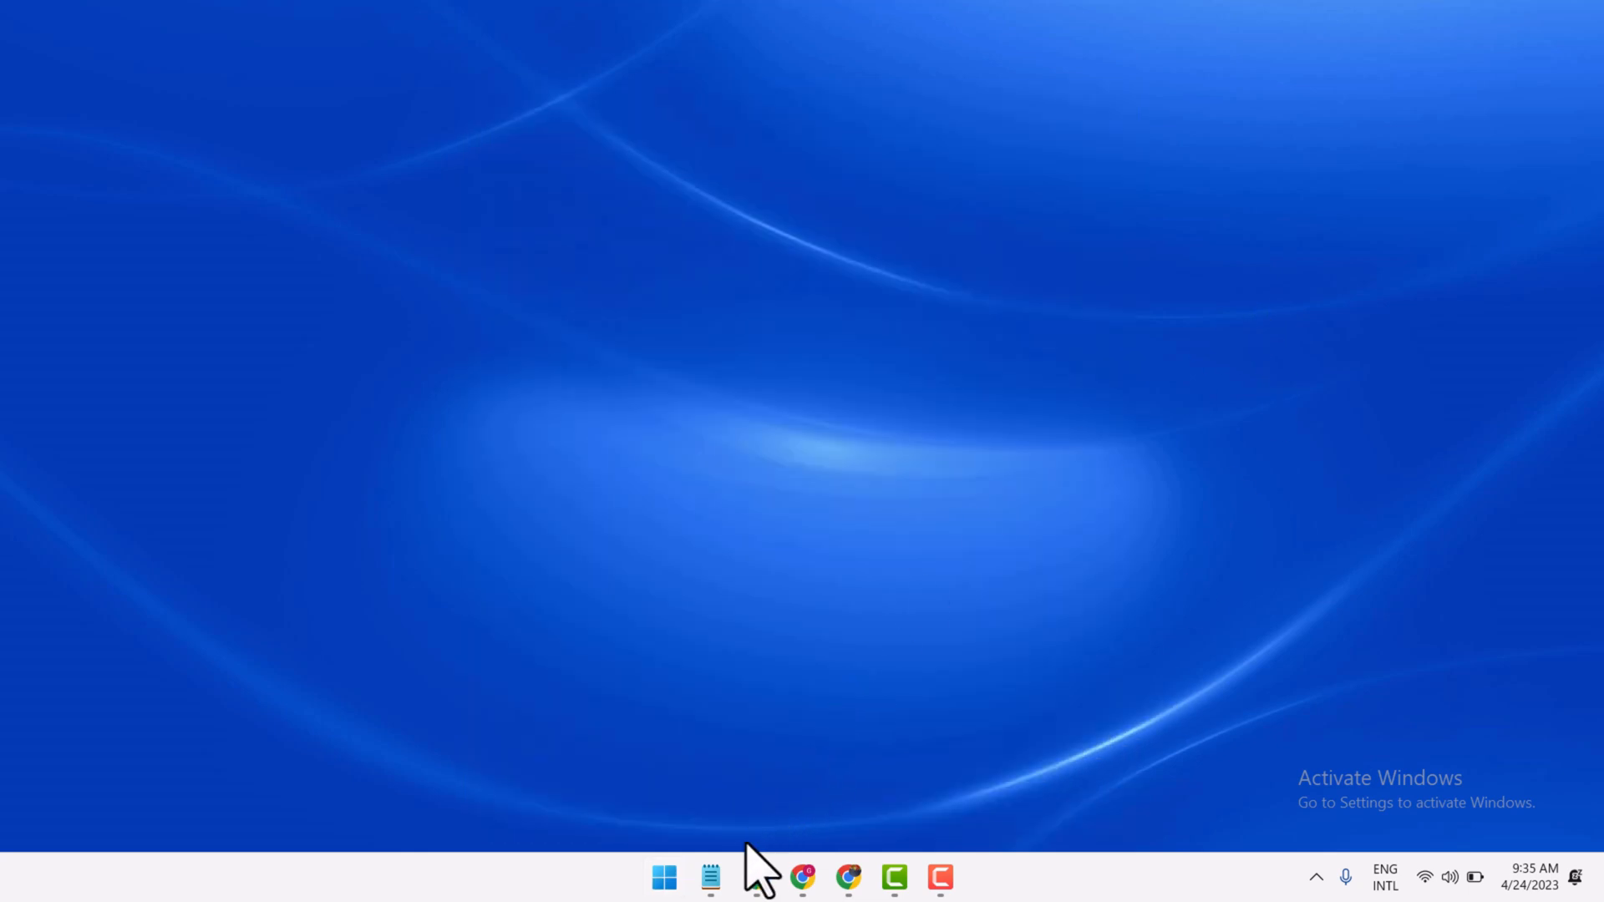
left_click(710, 878)
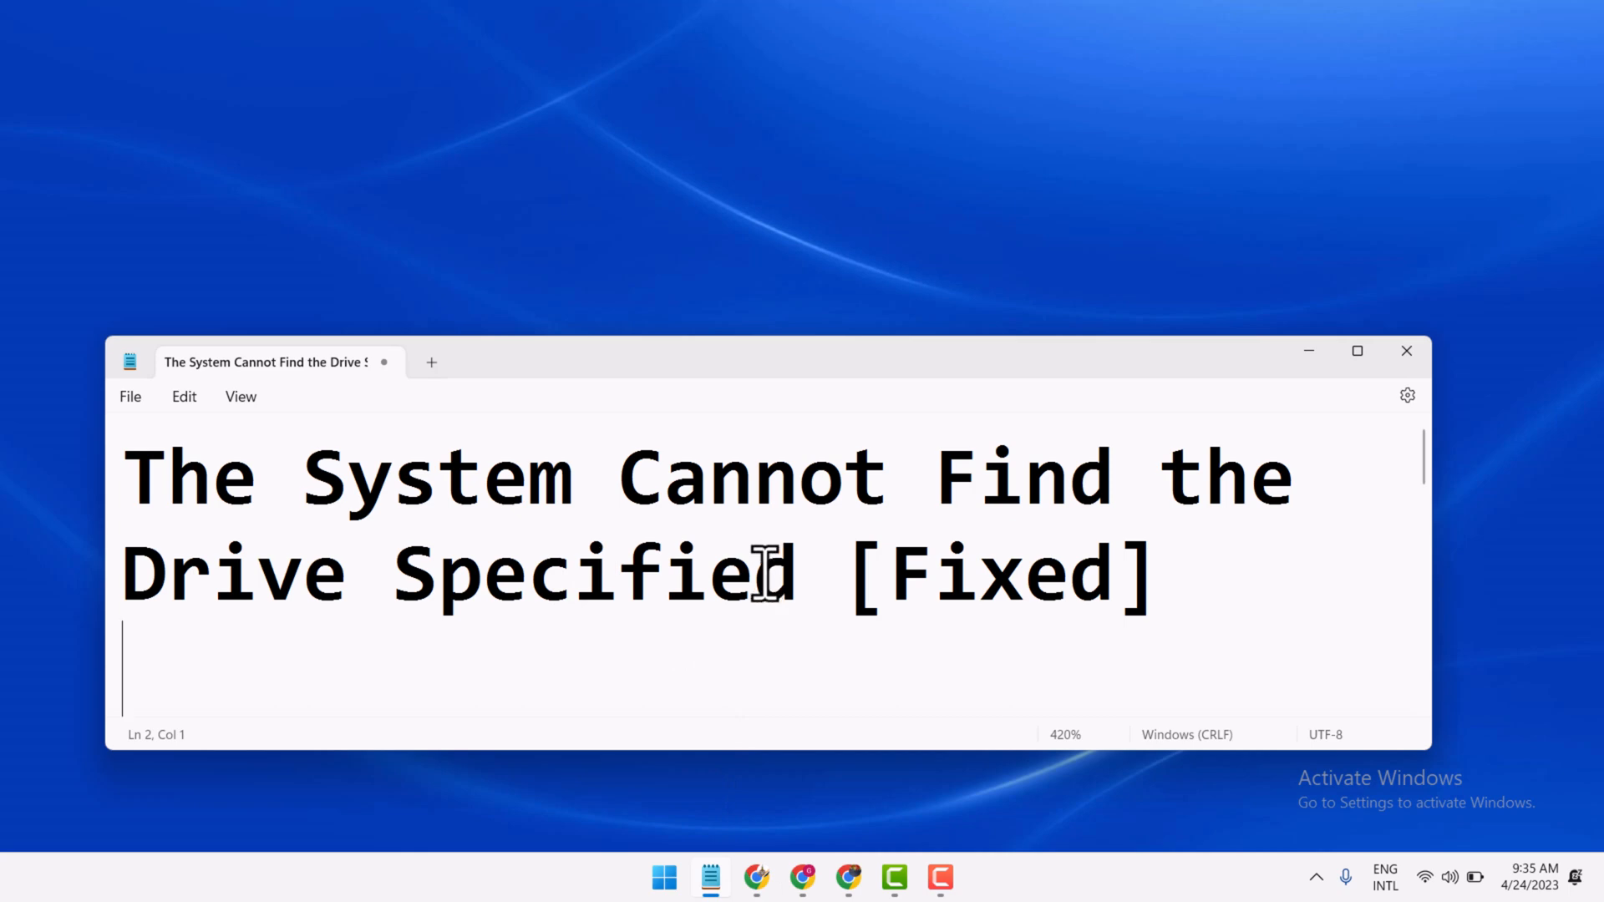
mouse_move(516, 508)
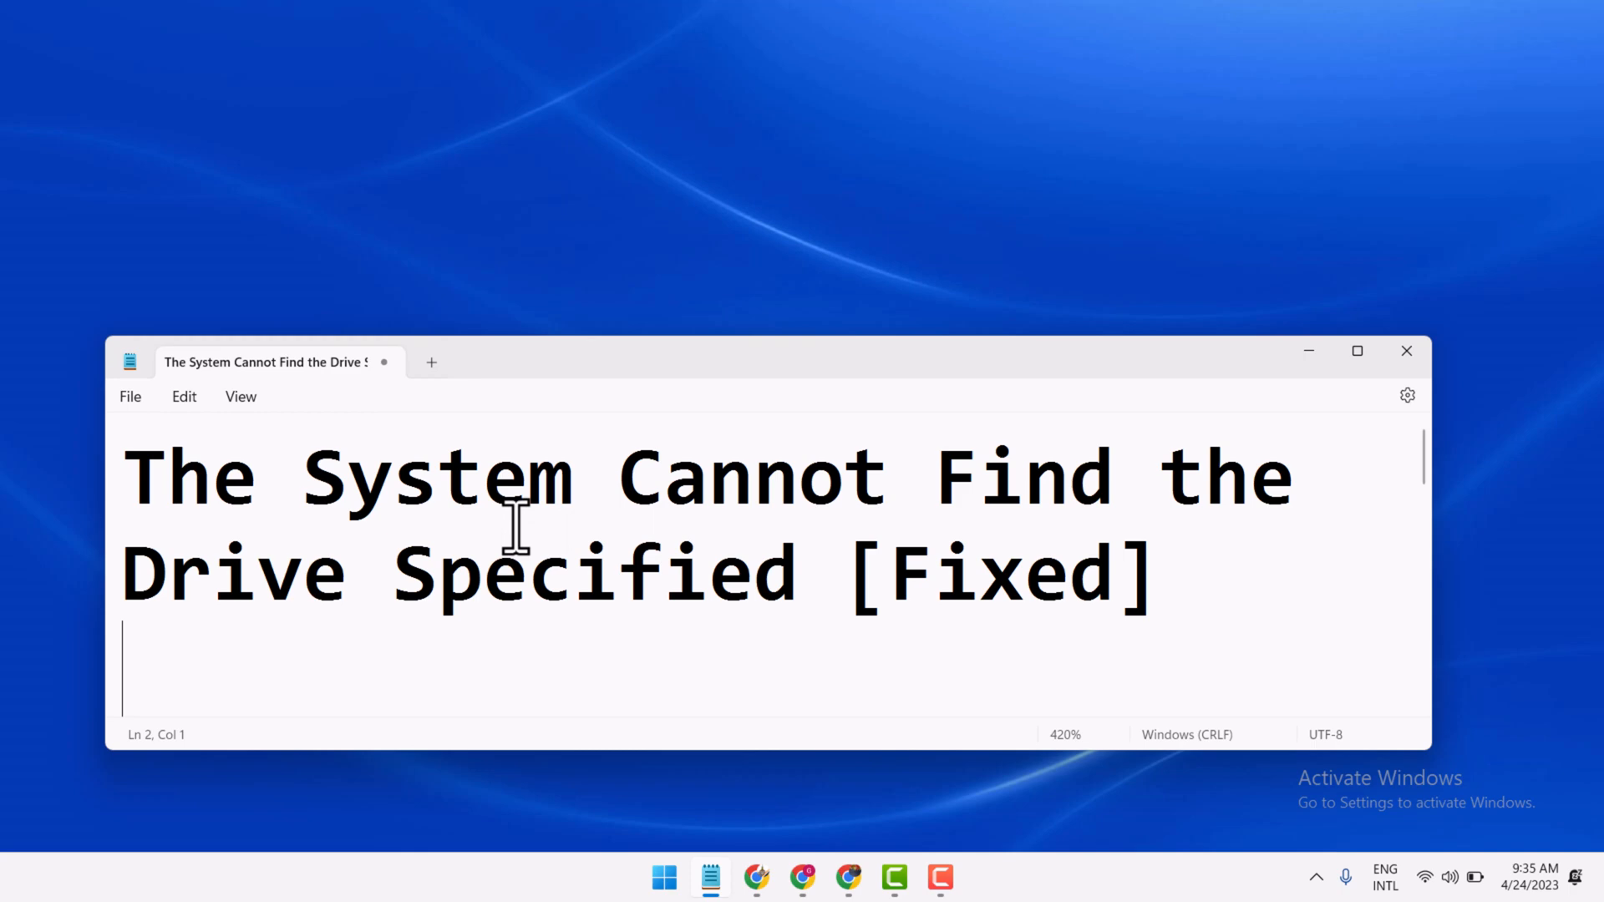
mouse_move(598, 498)
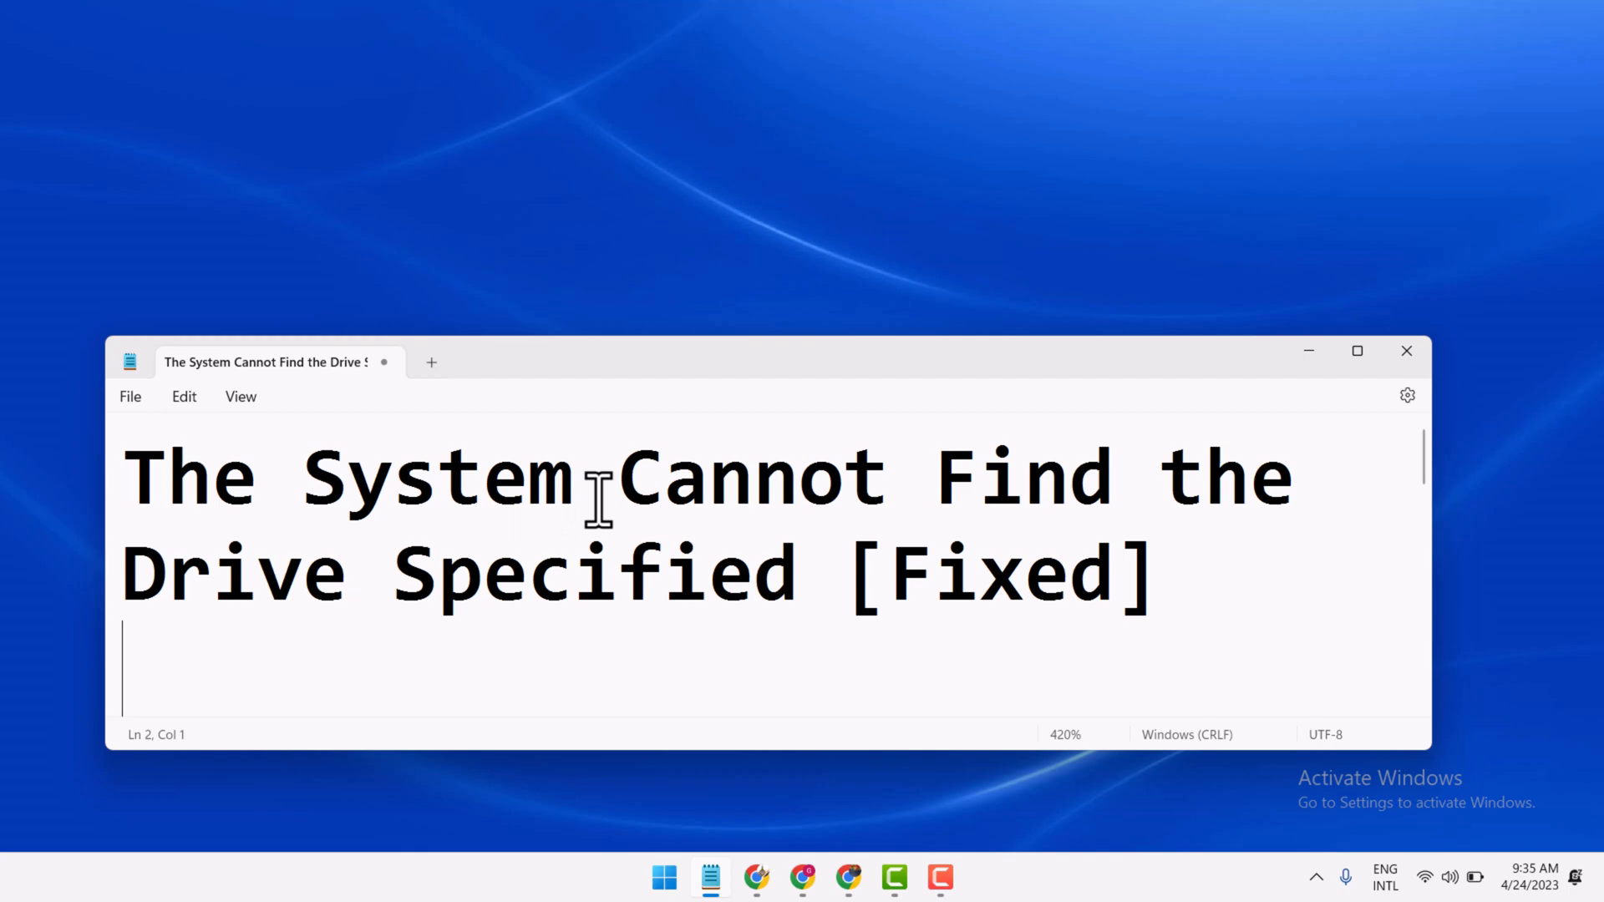